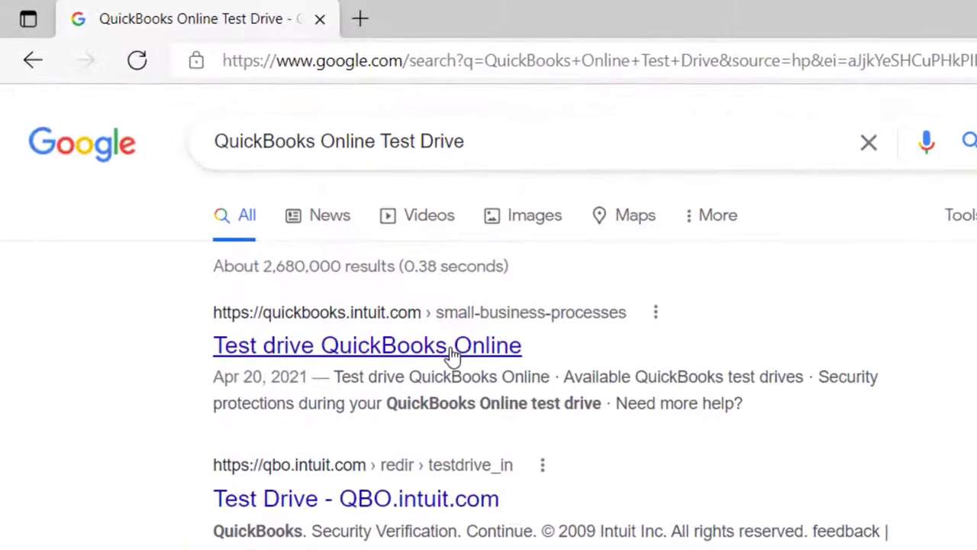
- Open the QuickBooks Online Test Drive sample company from the Google search results
{"action": "left_click", "coordinate": [367, 345]}
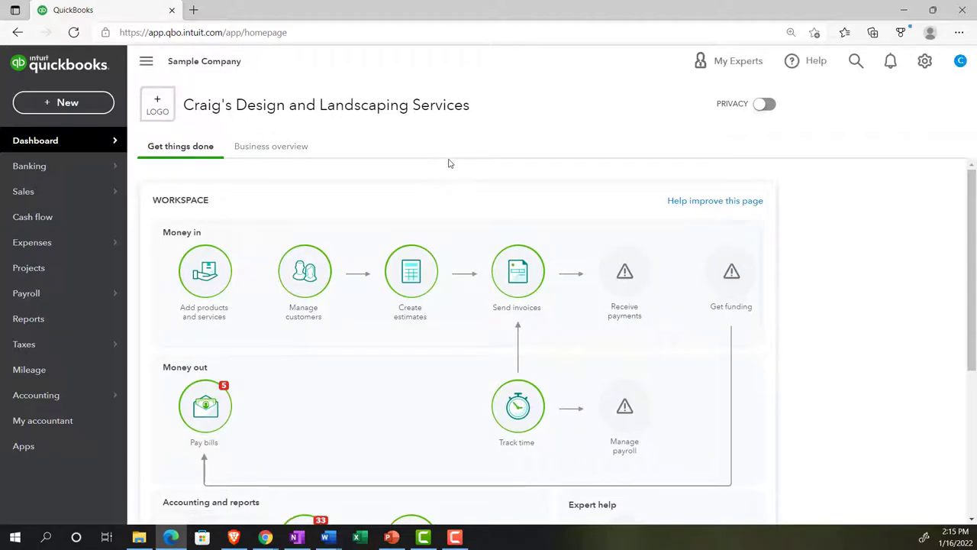
- Duplicate the sample company's browser tab to bring up the Get Great Guitars company
{"action": "left_click", "coordinate": [791, 32]}
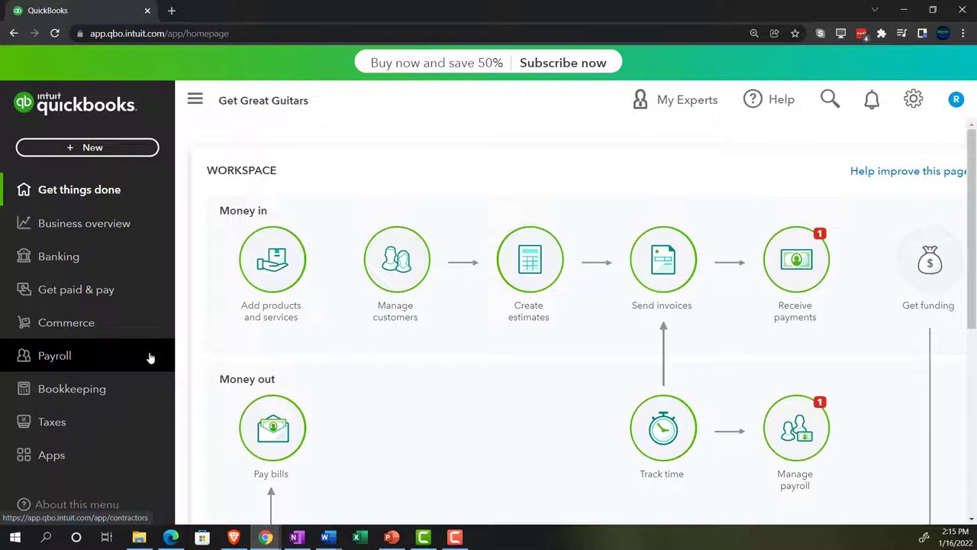
{"action": "mouse_move", "coordinate": [147, 367]}
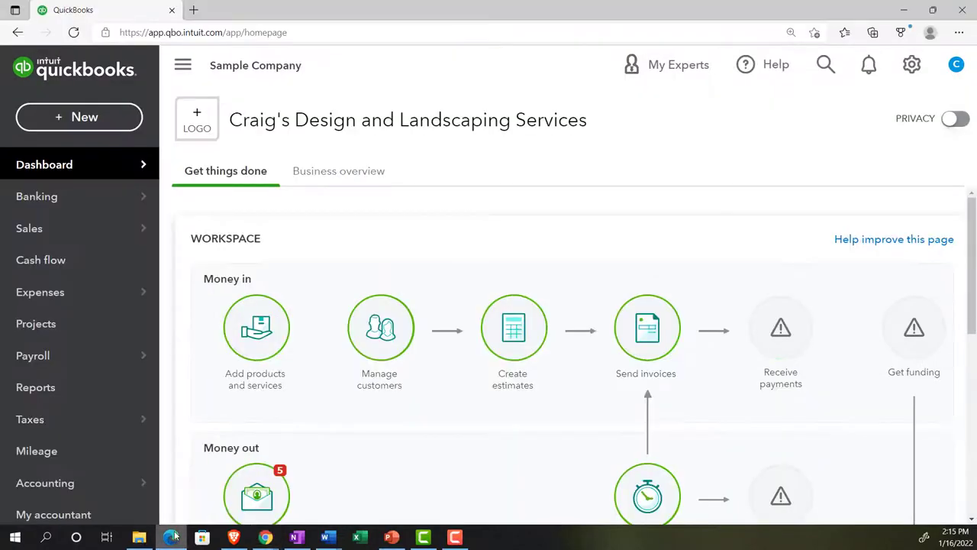
{"action": "mouse_move", "coordinate": [187, 319]}
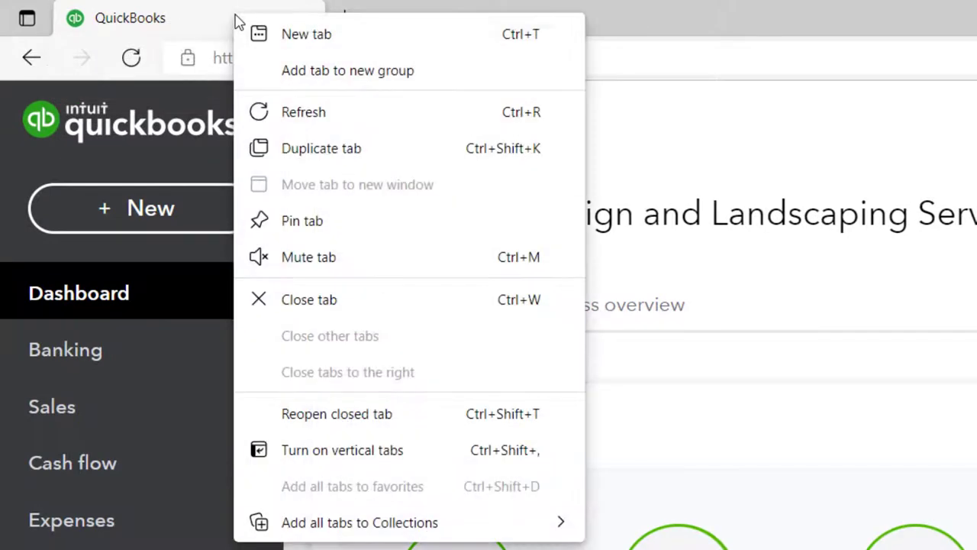
{"action": "left_click", "coordinate": [321, 148]}
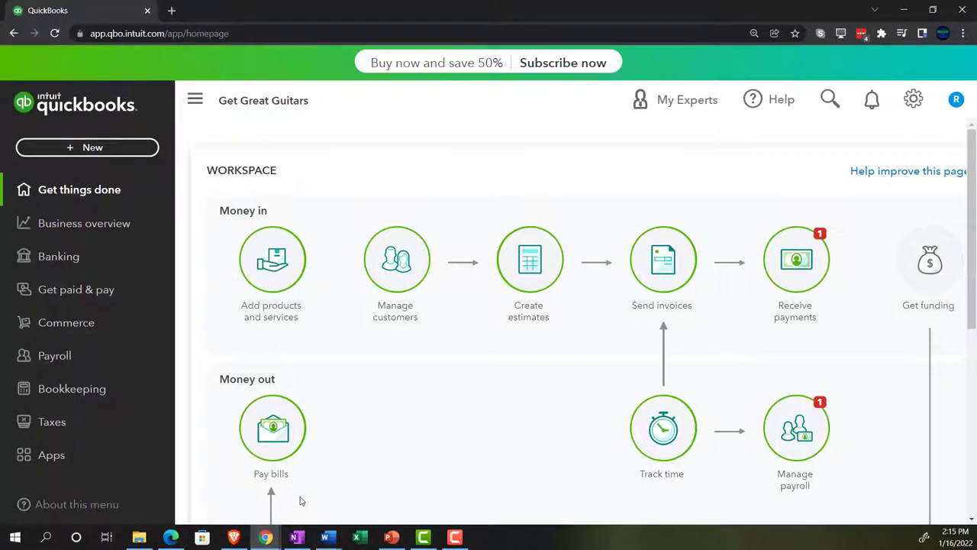
{"action": "mouse_move", "coordinate": [304, 394]}
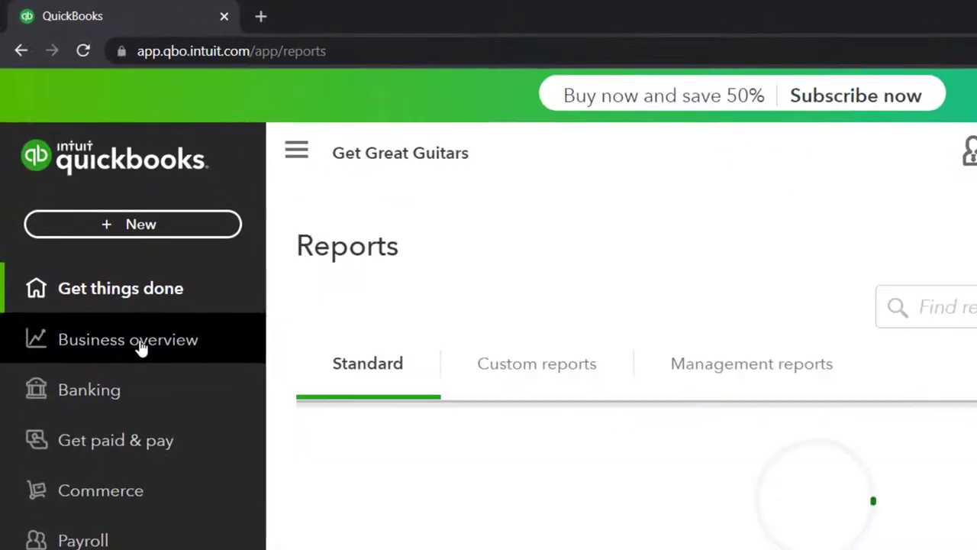
- Open the Reports list, then the gear menu with company settings and lists
{"action": "left_click", "coordinate": [127, 339]}
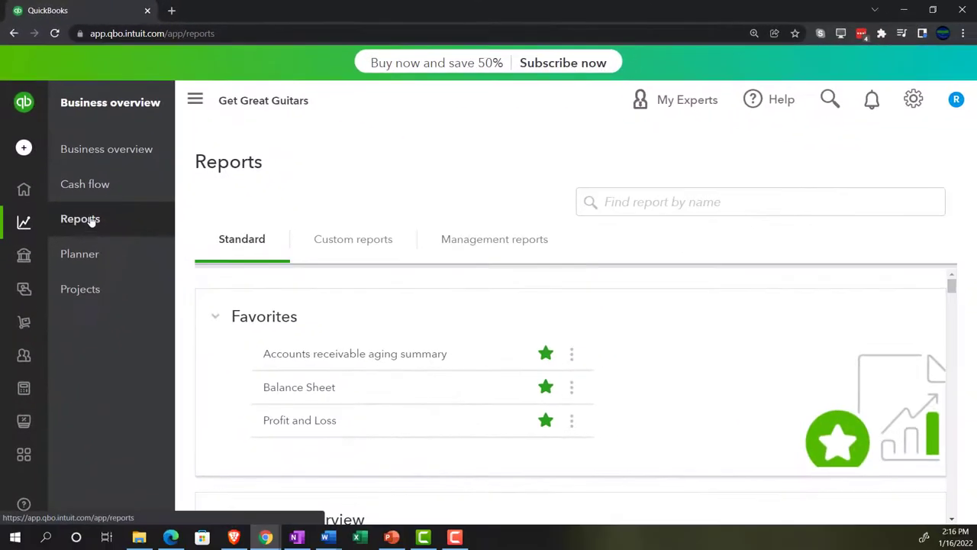
{"action": "mouse_move", "coordinate": [675, 145]}
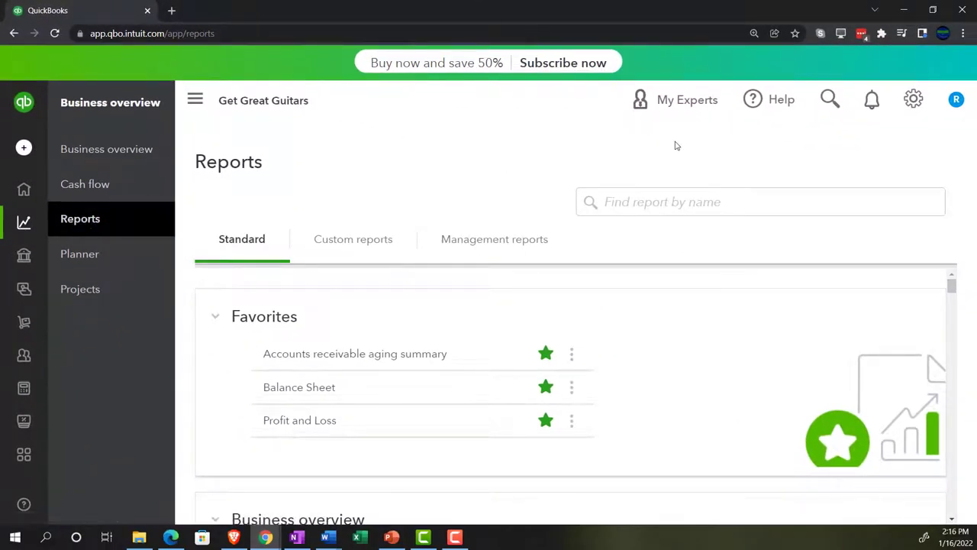
{"action": "left_click", "coordinate": [914, 99]}
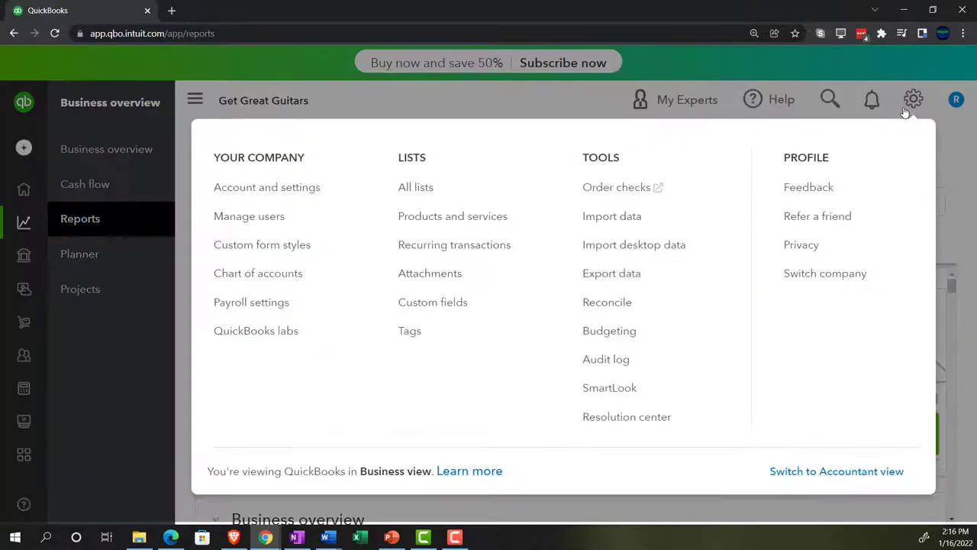
{"action": "mouse_move", "coordinate": [837, 471]}
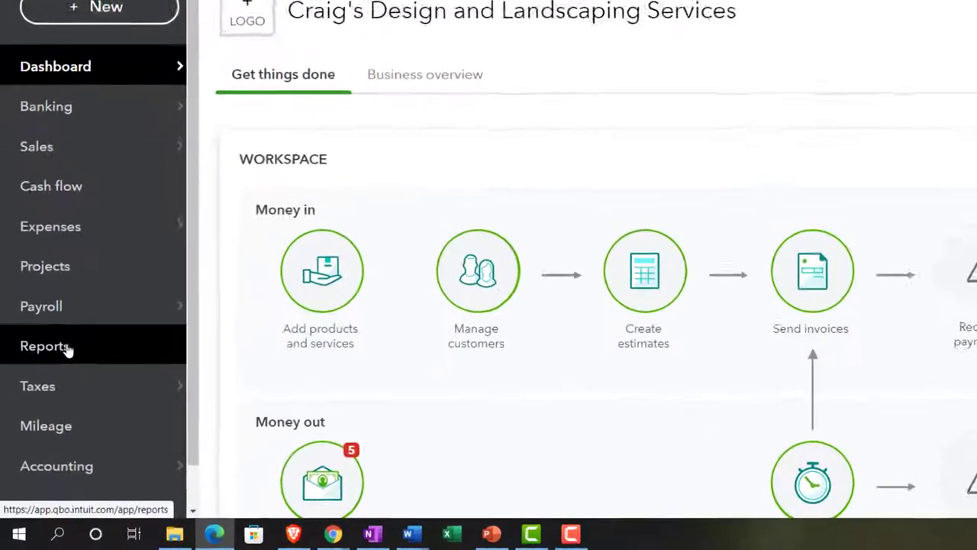
- Run the Balance Sheet for 01/01/2021–12/31/2021, then switch to the third tab
{"action": "left_click", "coordinate": [43, 346]}
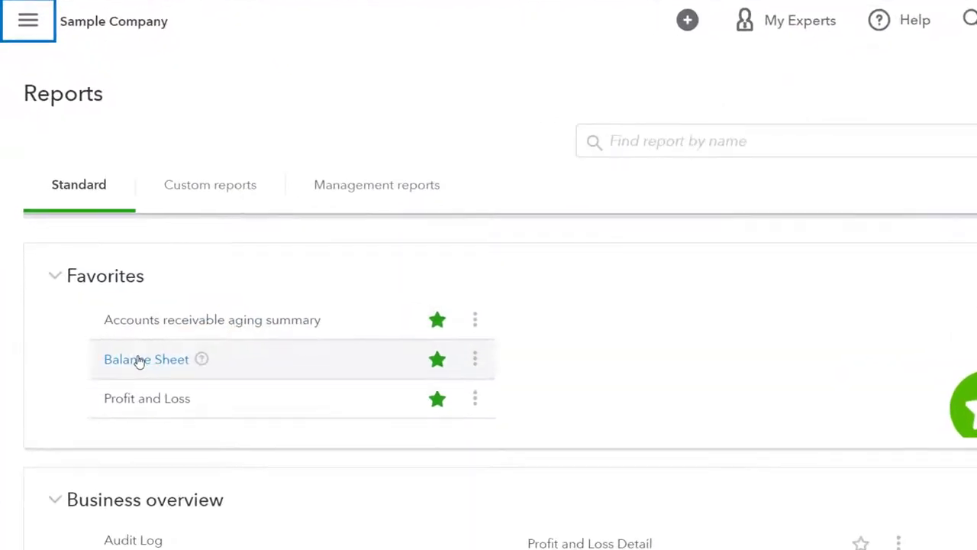
{"action": "left_click", "coordinate": [146, 358]}
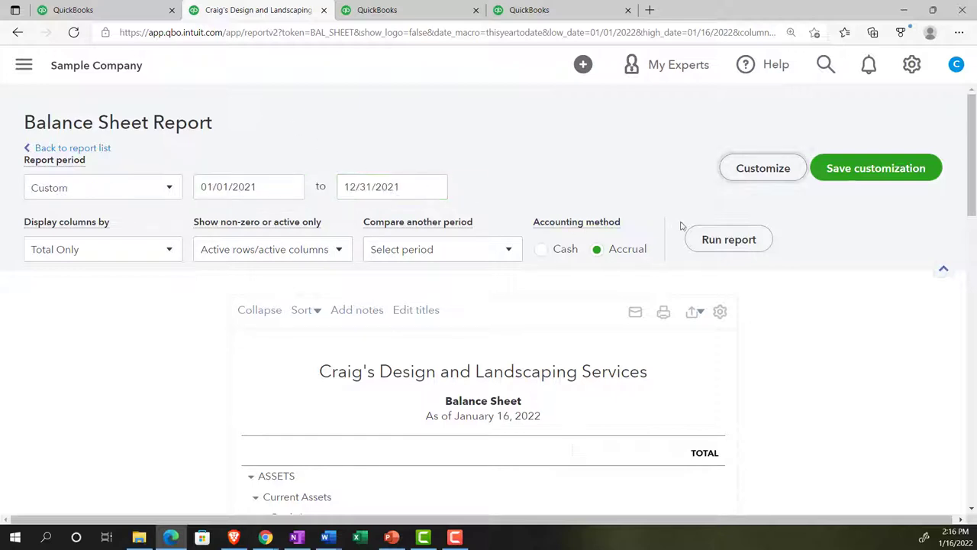
{"action": "left_click", "coordinate": [728, 239]}
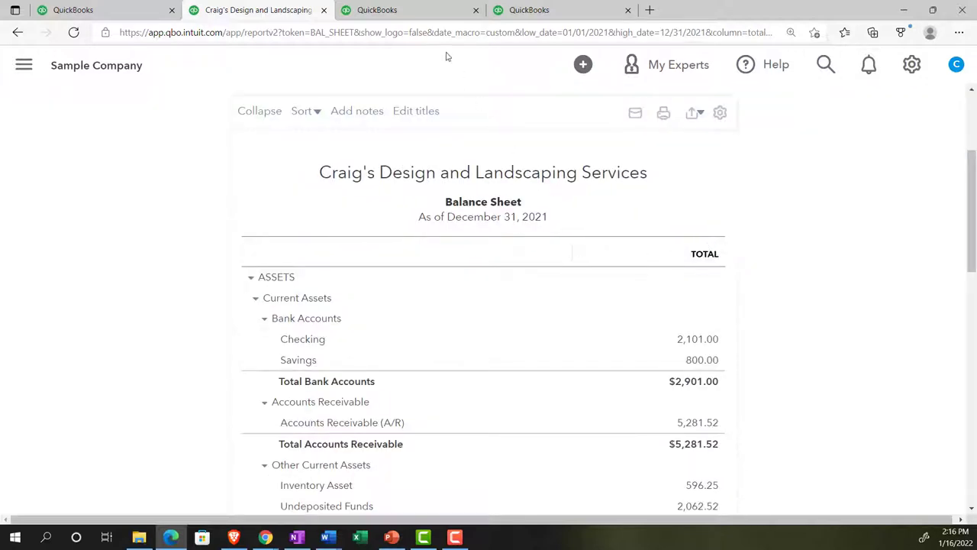
{"action": "left_click", "coordinate": [377, 10]}
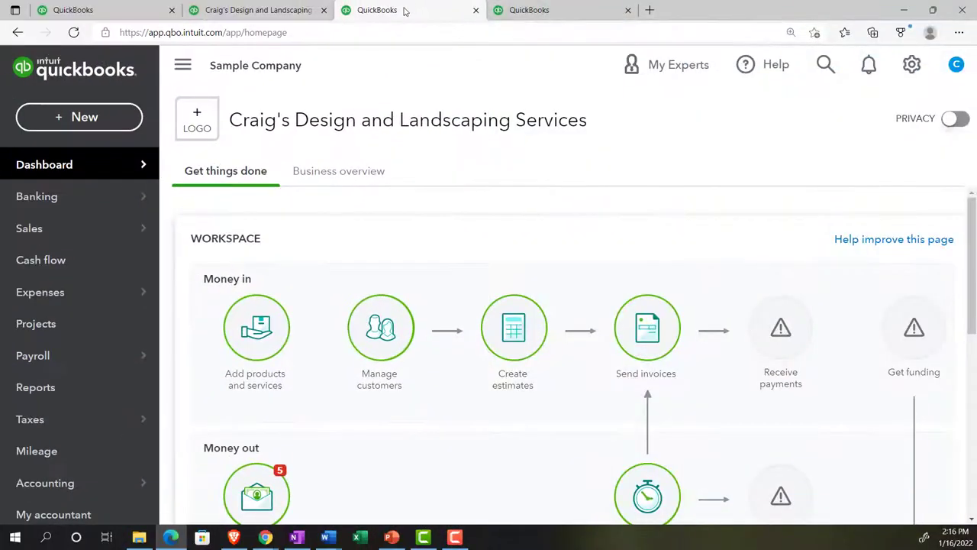
- Run the Profit and Loss report for 01/01/2021 to 12/31/2021
{"action": "left_click", "coordinate": [35, 387]}
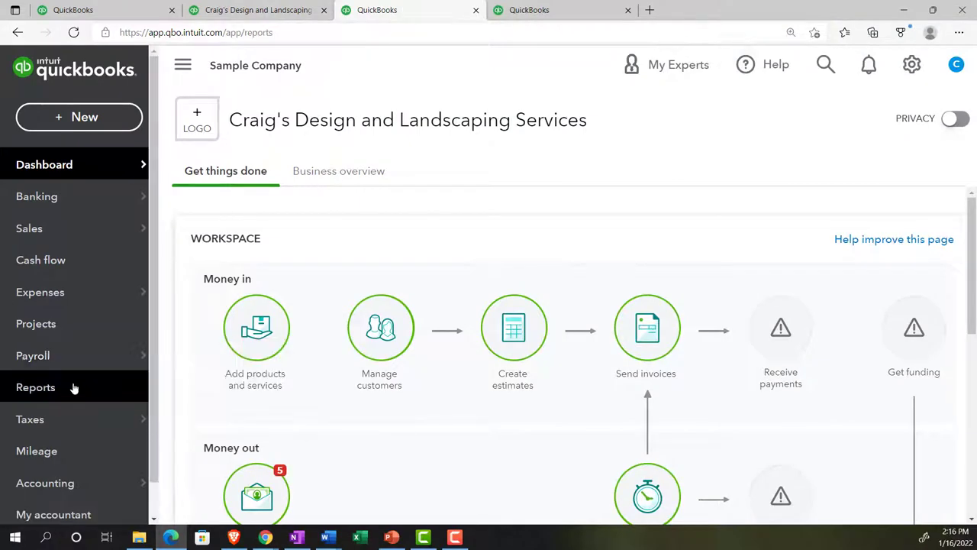
{"action": "left_click", "coordinate": [36, 387]}
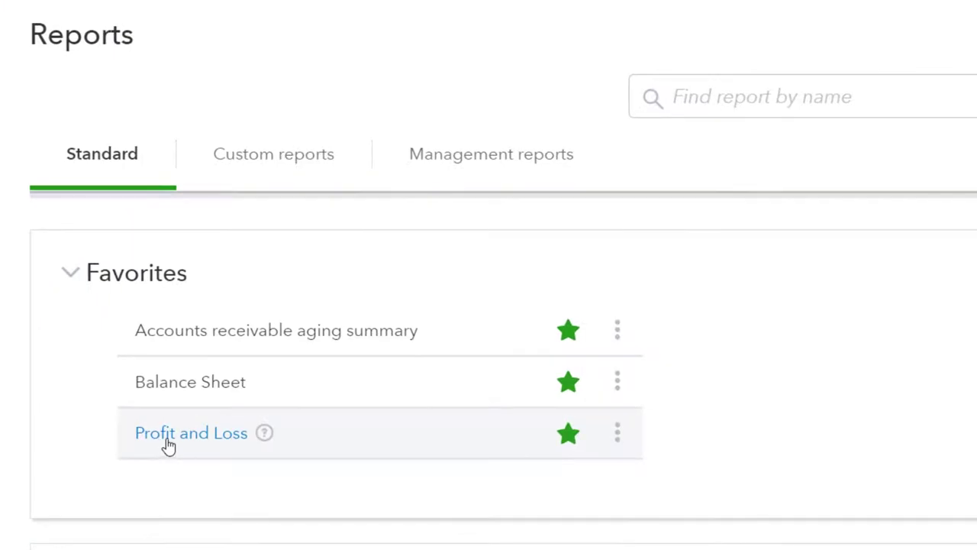
{"action": "left_click", "coordinate": [191, 432]}
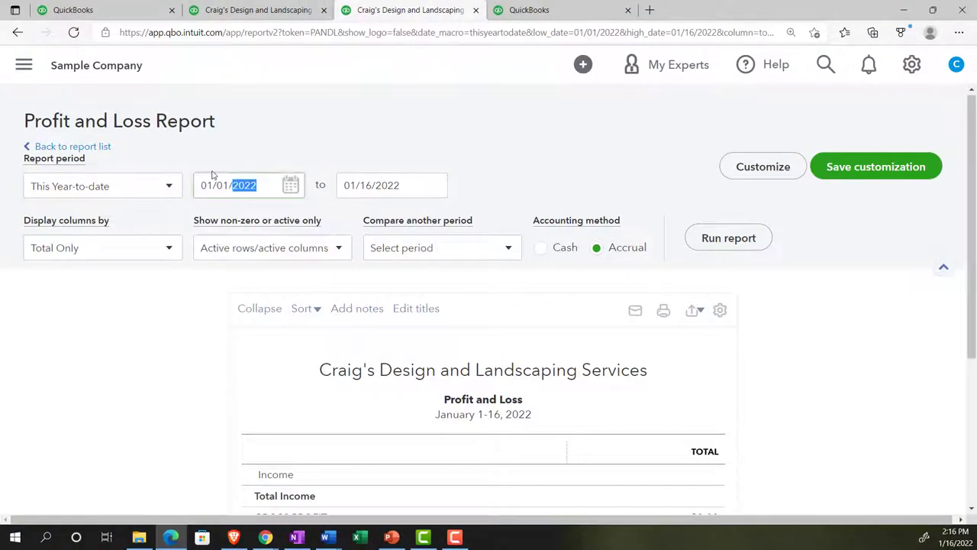
{"action": "type", "text": "010"}
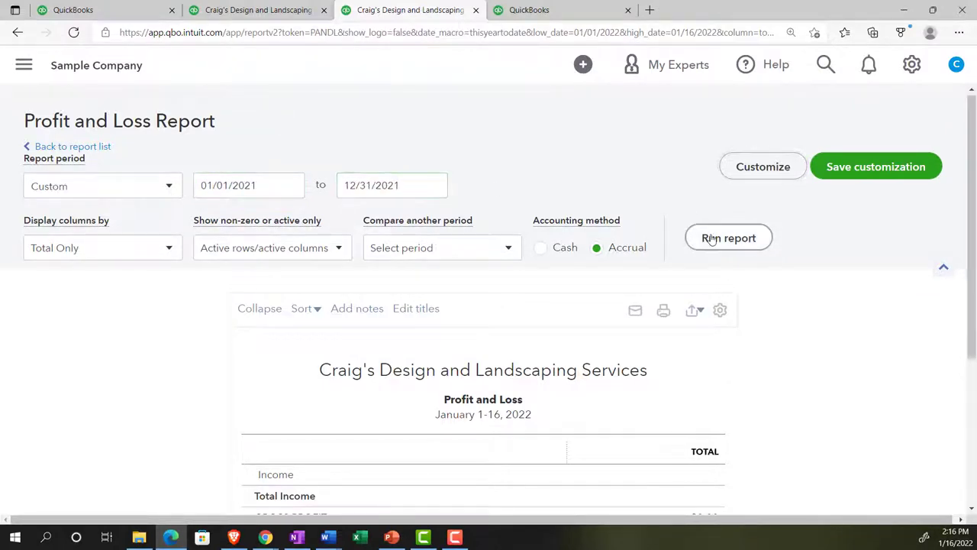
{"action": "left_click", "coordinate": [728, 237]}
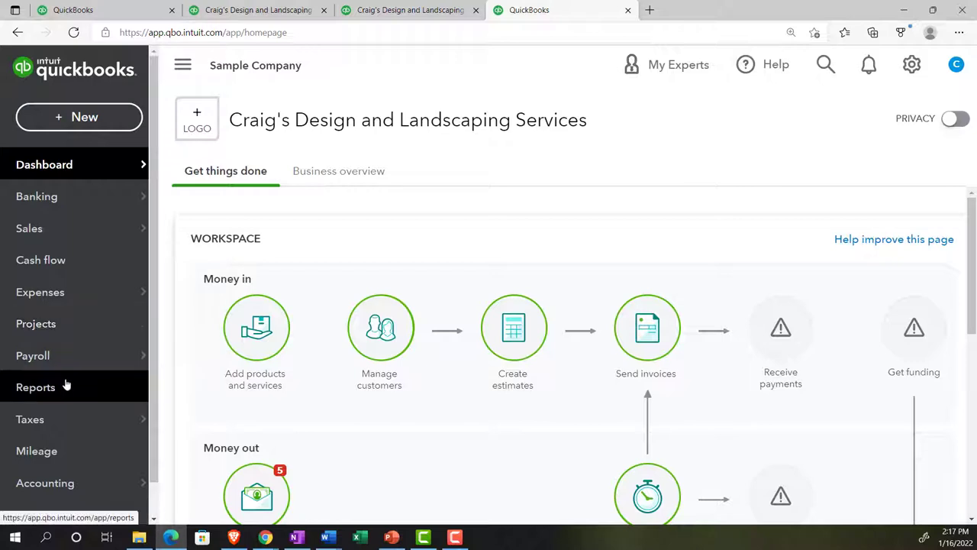
- Open Reports, collapse the side navigation, and scroll down to the For my accountant reports
{"action": "left_click", "coordinate": [36, 387]}
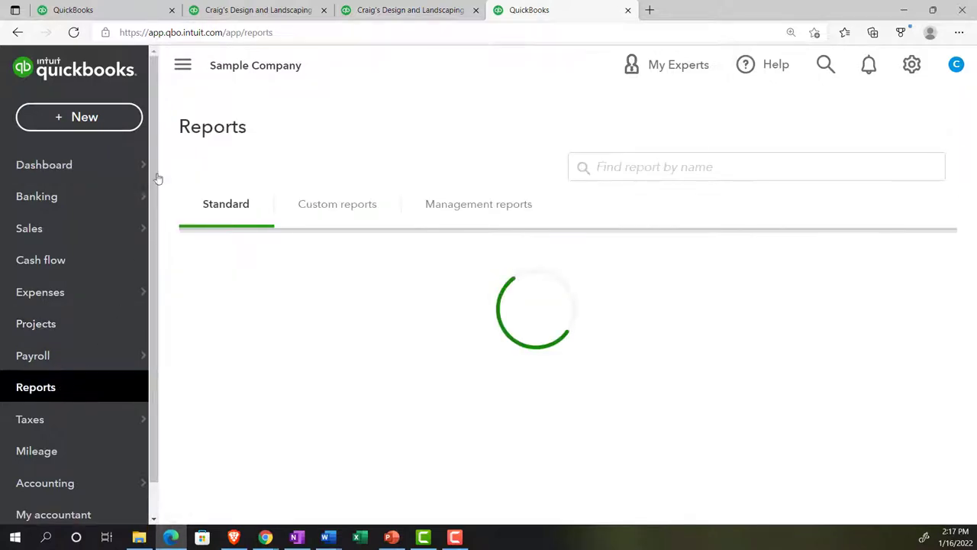
{"action": "left_click", "coordinate": [183, 65]}
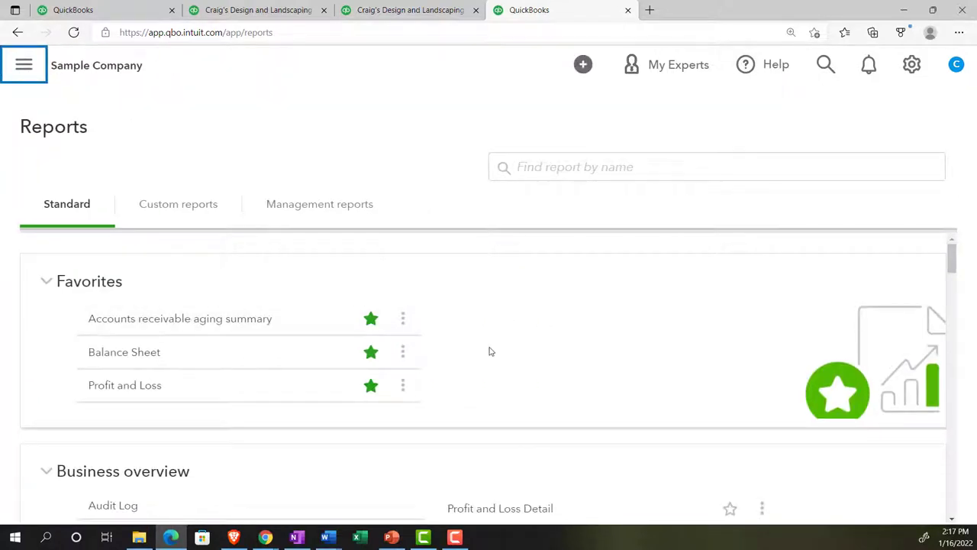
{"action": "scroll", "scroll_direction": "down", "scroll_amount": 3}
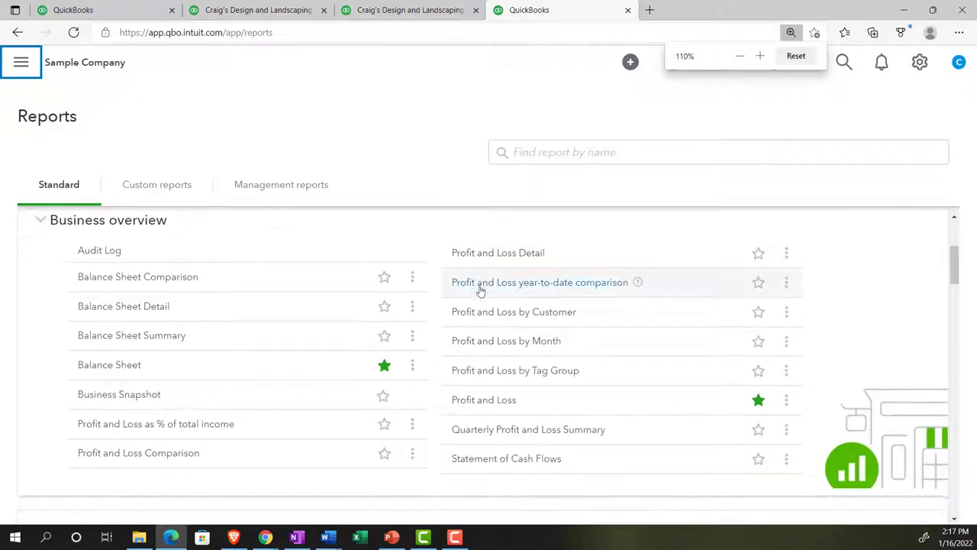
{"action": "scroll", "scroll_direction": "down", "scroll_amount": 3}
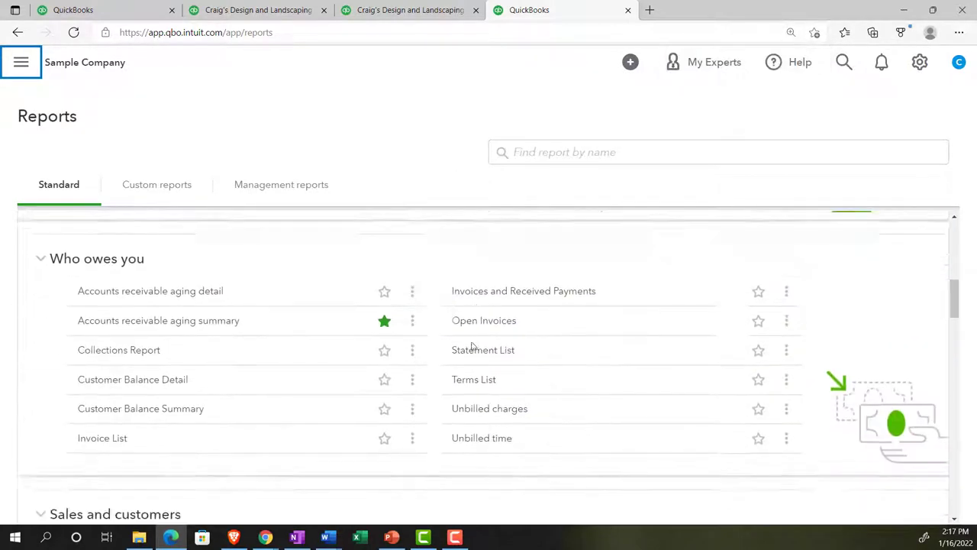
{"action": "scroll", "scroll_direction": "down", "scroll_amount": 3}
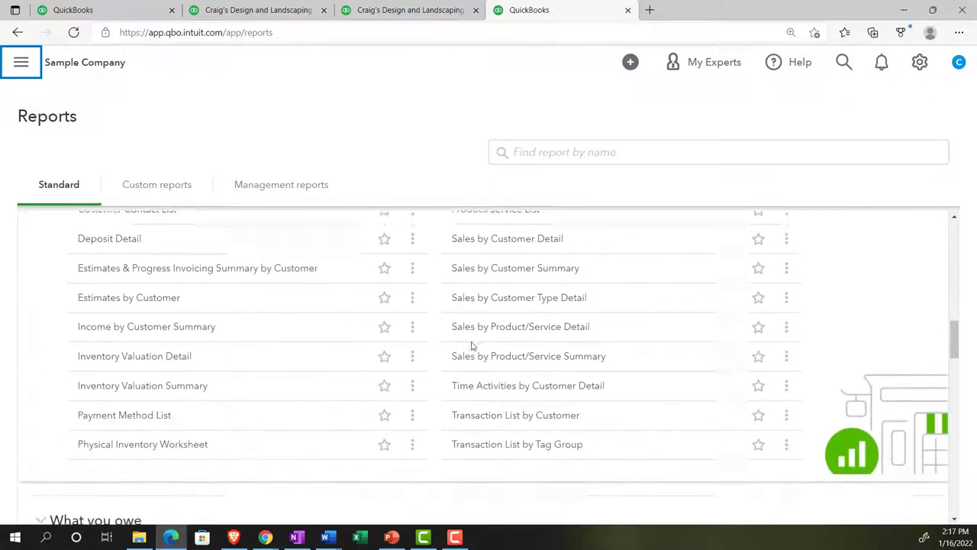
{"action": "scroll", "scroll_direction": "down", "scroll_amount": 3}
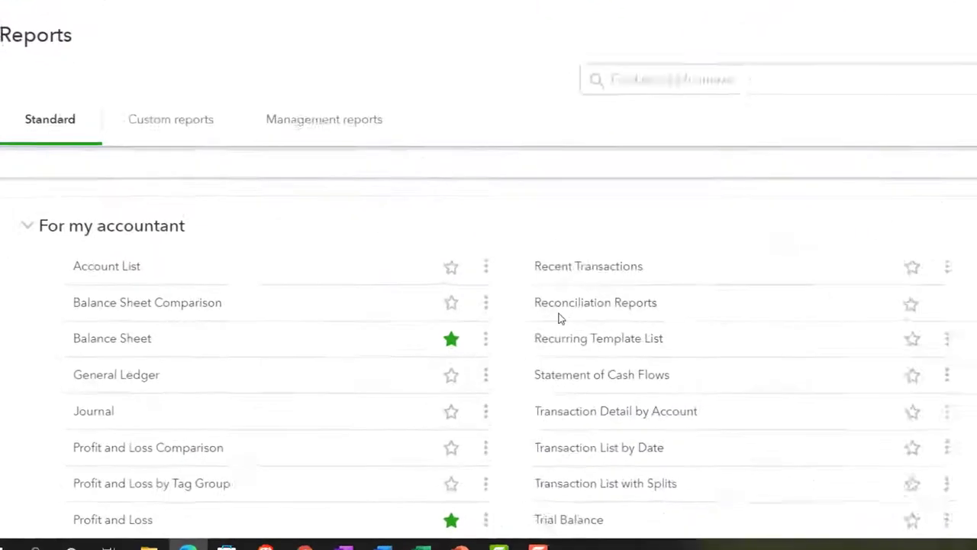
{"action": "scroll", "scroll_direction": "down", "scroll_amount": 3}
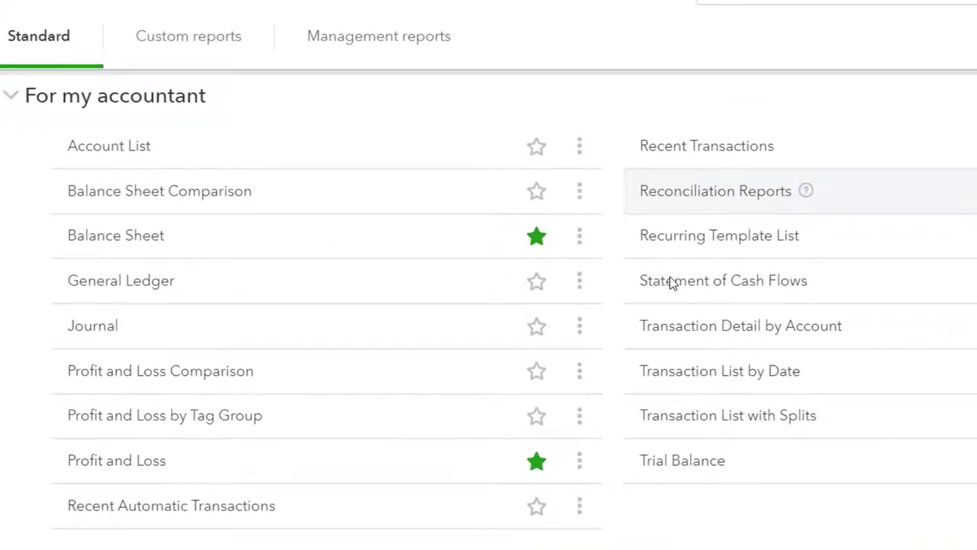
{"action": "mouse_move", "coordinate": [749, 400]}
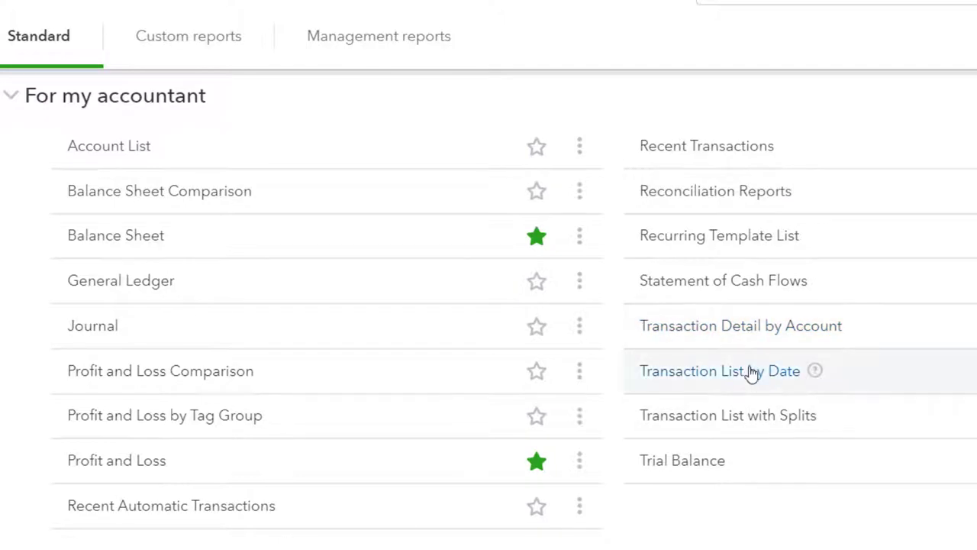
{"action": "mouse_move", "coordinate": [840, 381]}
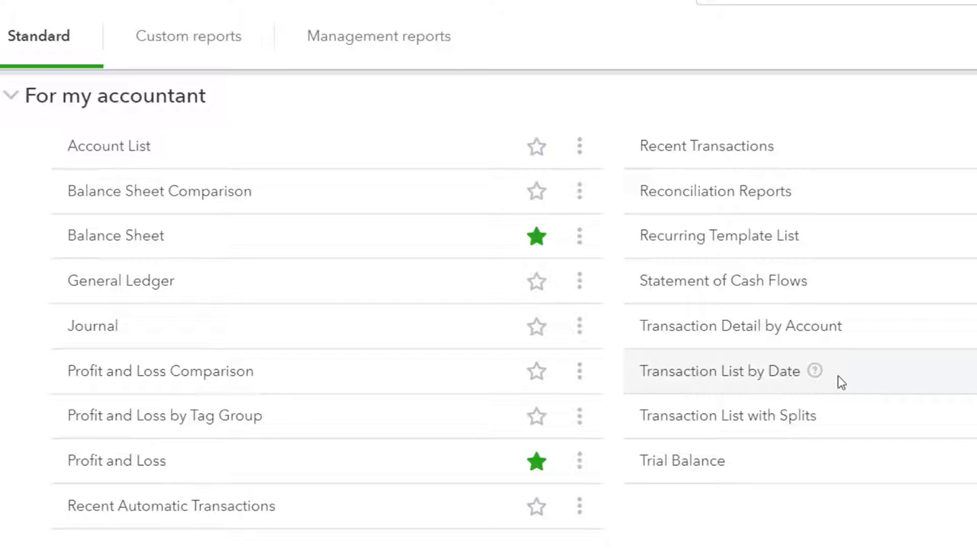
{"action": "mouse_move", "coordinate": [720, 370]}
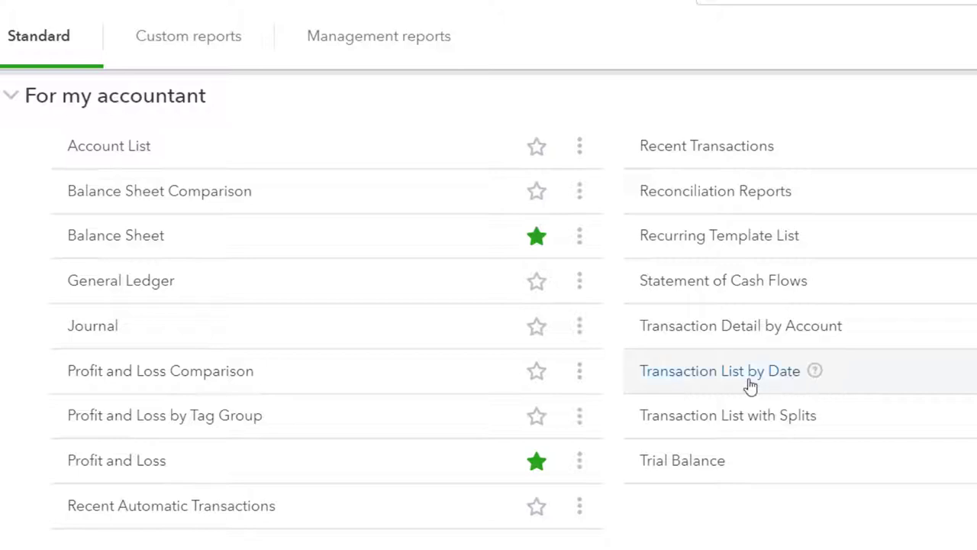
{"action": "mouse_move", "coordinate": [93, 325]}
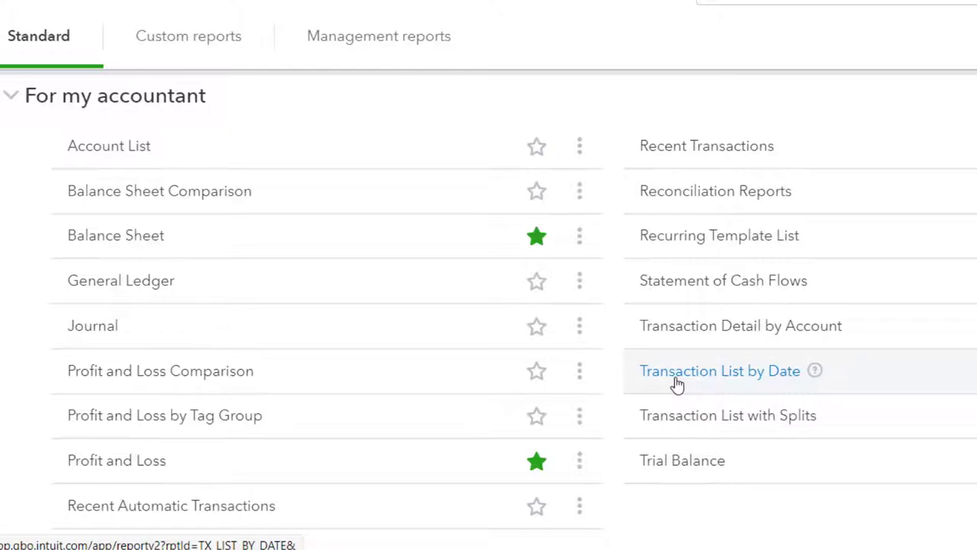
- Open Transaction List by Date and run it for 01/01/2021–12/31/2021
{"action": "left_click", "coordinate": [719, 370]}
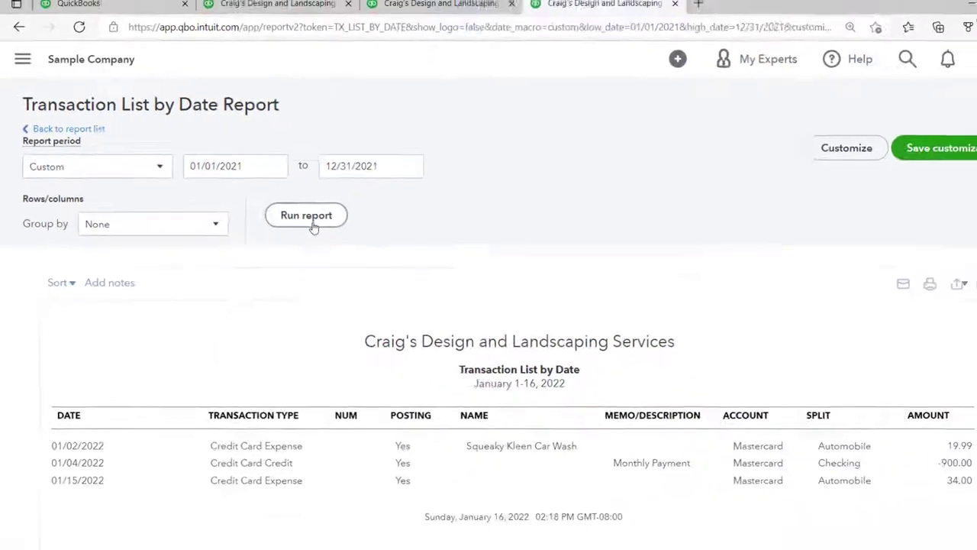
{"action": "left_click", "coordinate": [306, 214]}
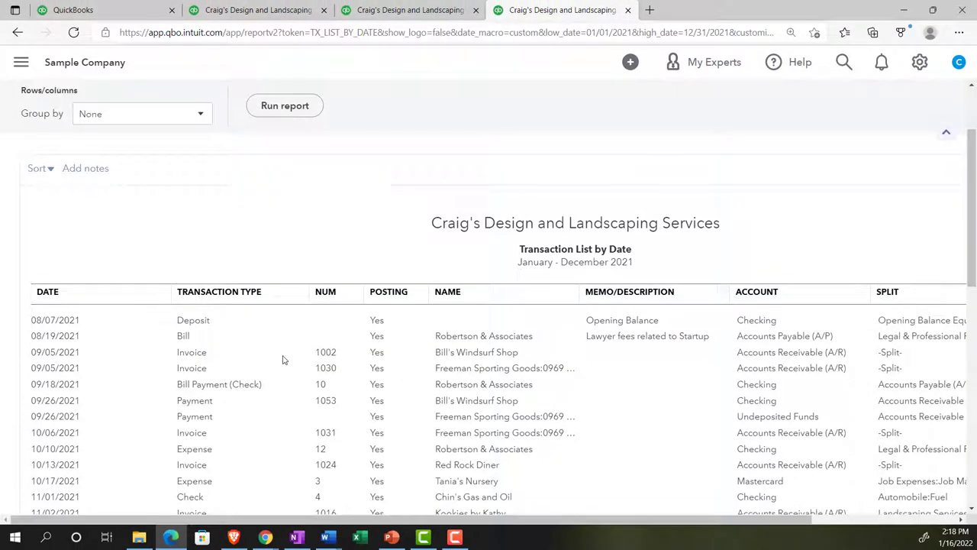
{"action": "mouse_move", "coordinate": [279, 366]}
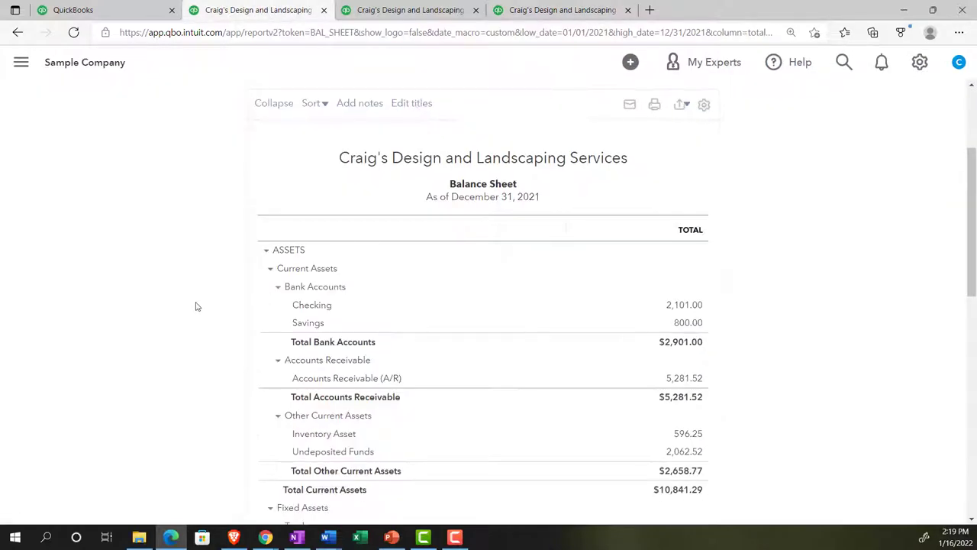
{"action": "mouse_move", "coordinate": [684, 305]}
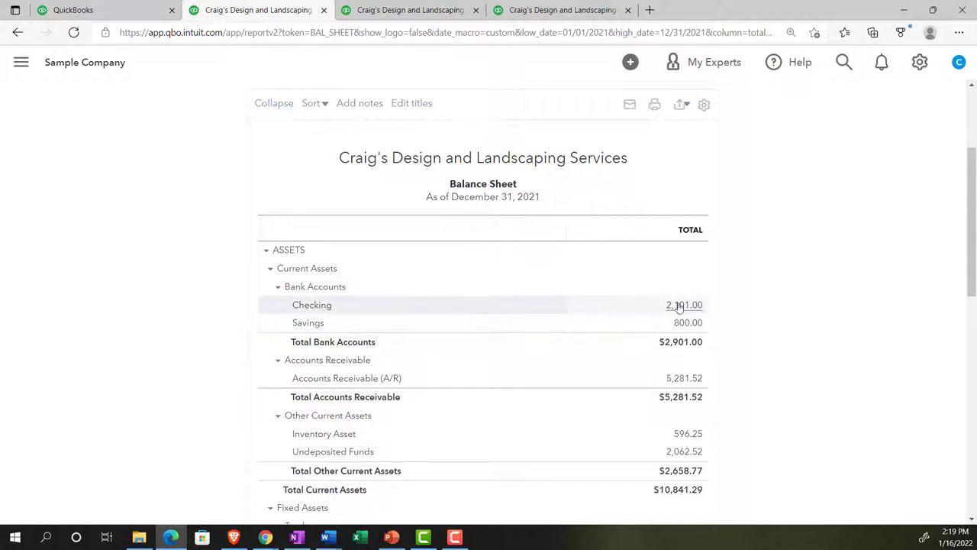
- Drill into the 2021 Balance Sheet's Checking balance of 2,101.00
{"action": "left_click", "coordinate": [684, 304]}
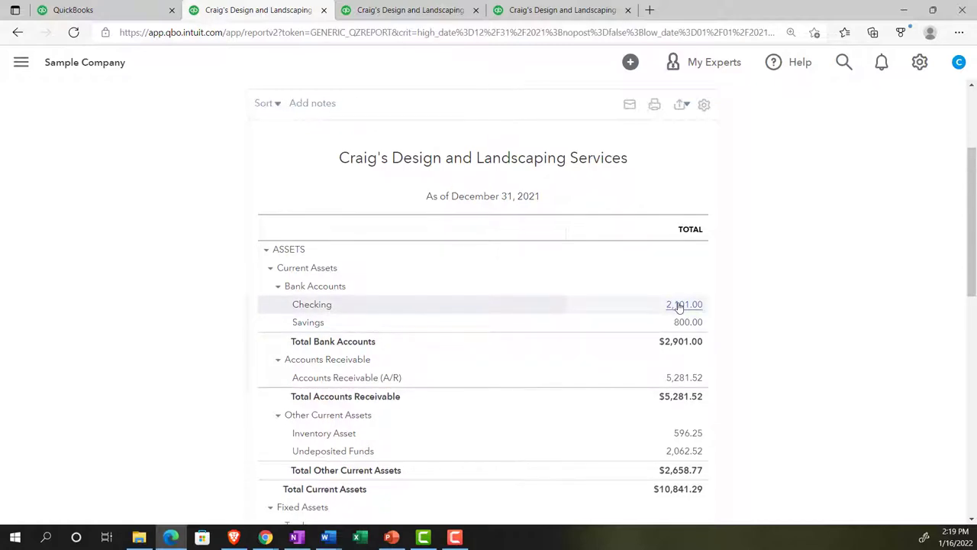
{"action": "left_click", "coordinate": [685, 304]}
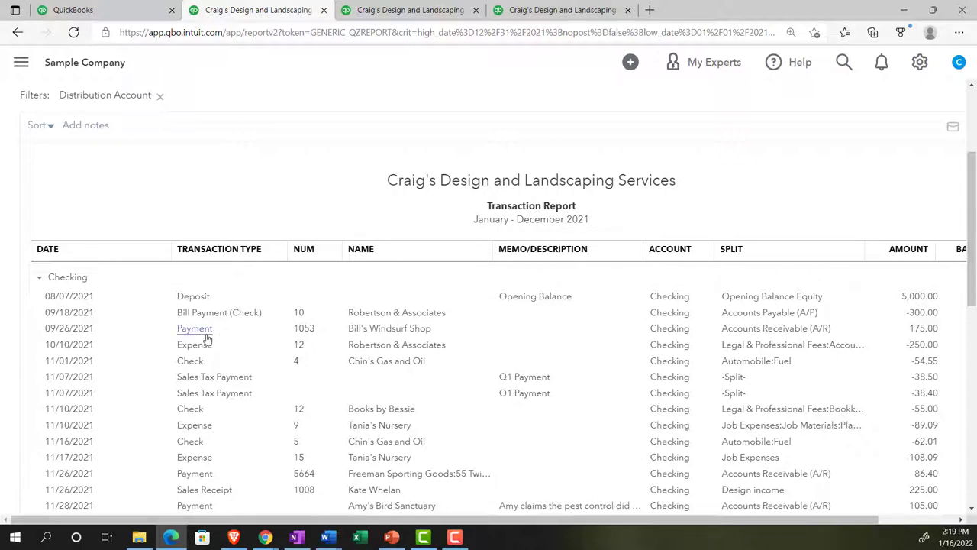
{"action": "mouse_move", "coordinate": [122, 355]}
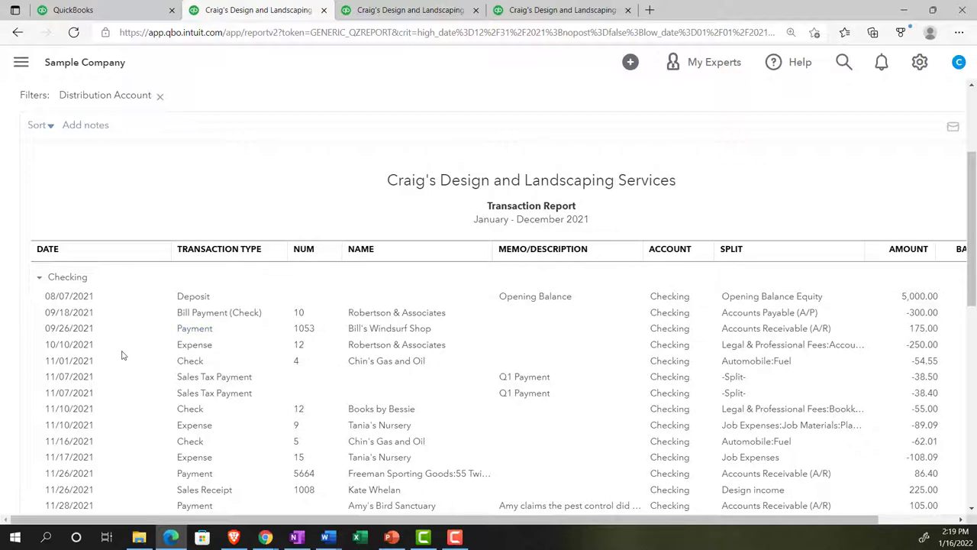
- Return to the Transaction List by Date tab and zoom out to show the Amount column
{"action": "left_click", "coordinate": [562, 10]}
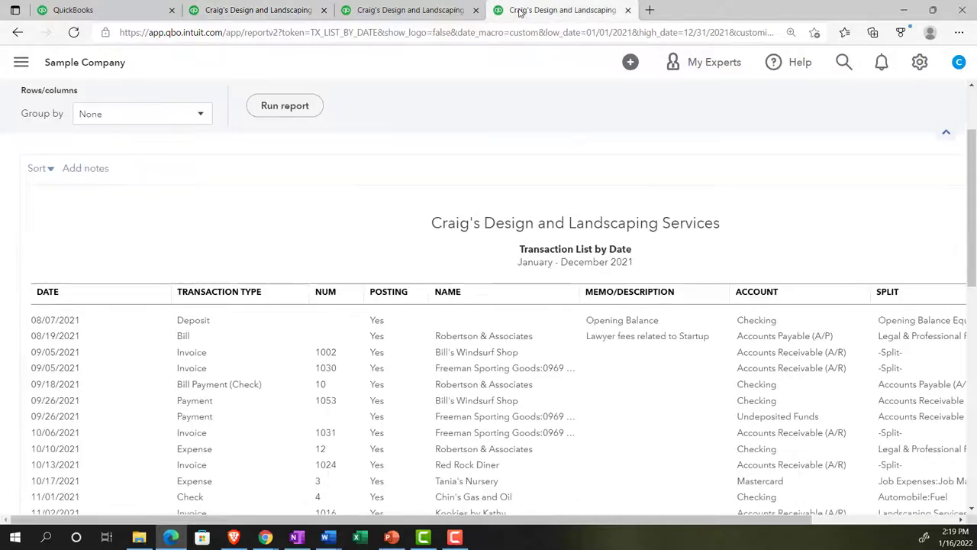
{"action": "mouse_move", "coordinate": [433, 285]}
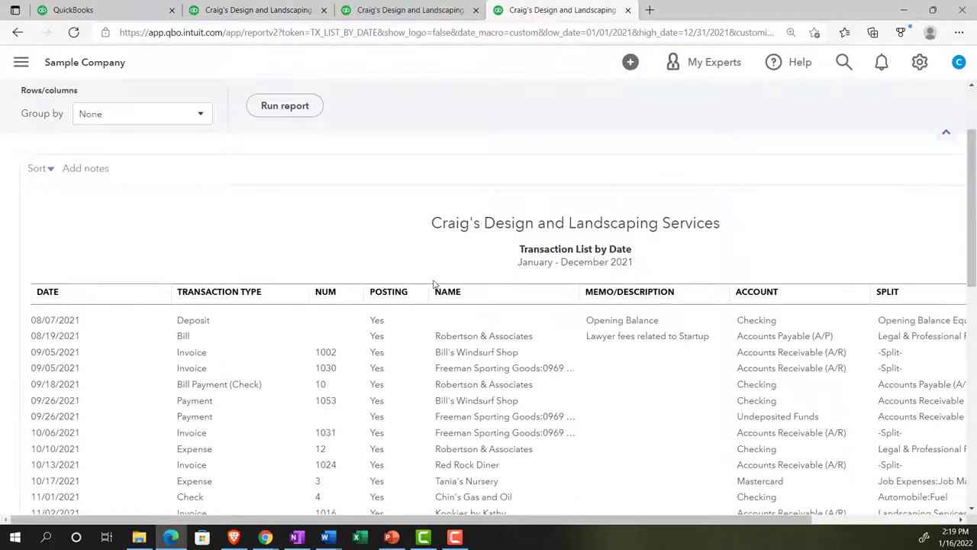
{"action": "left_click", "coordinate": [792, 32]}
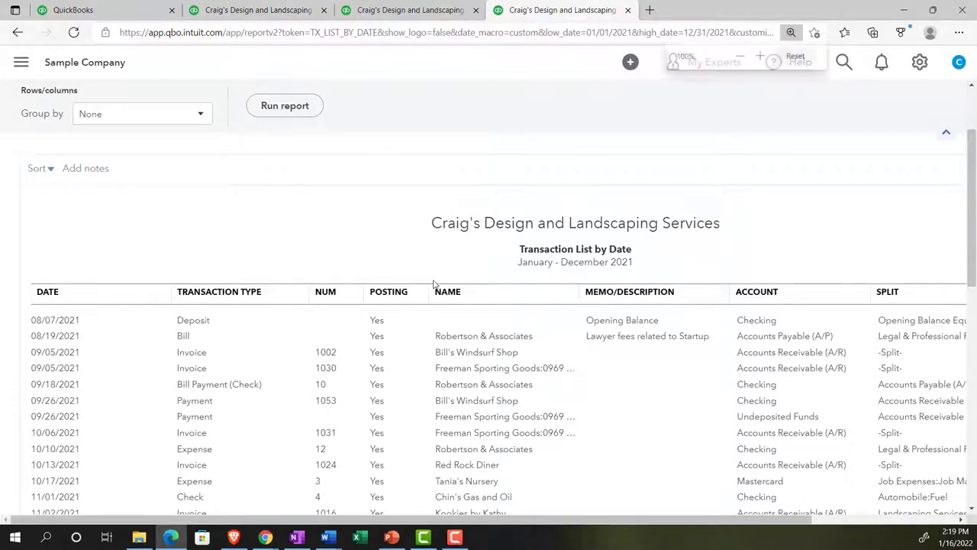
{"action": "left_click", "coordinate": [739, 56]}
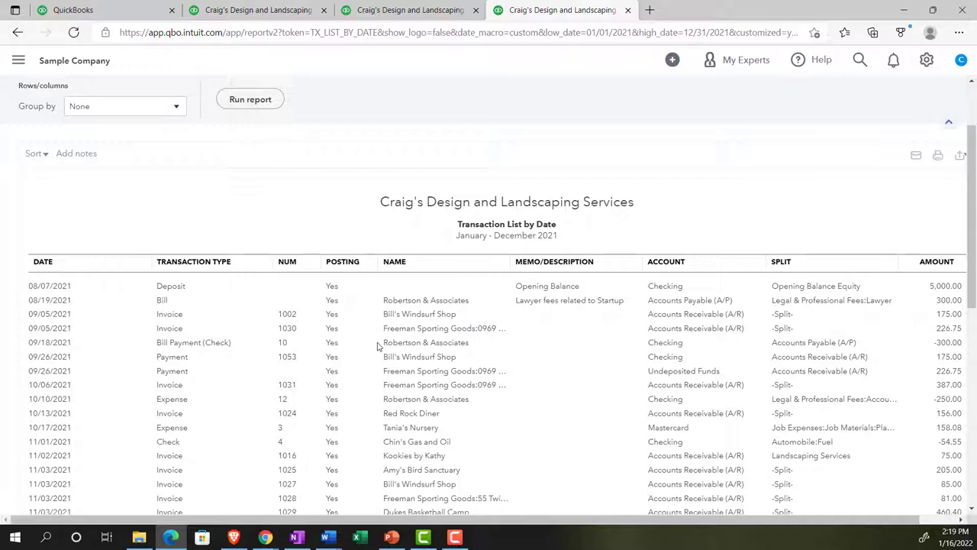
{"action": "mouse_move", "coordinate": [63, 269]}
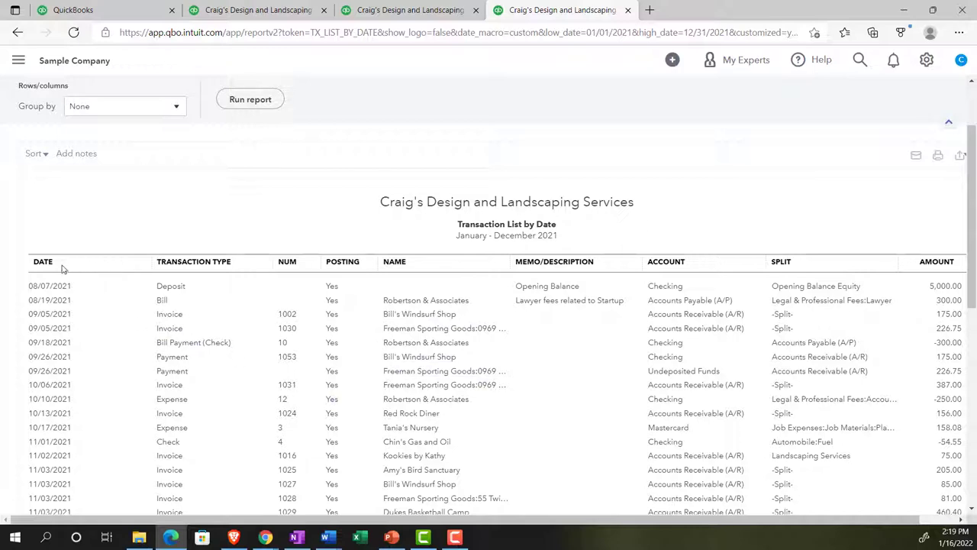
{"action": "mouse_move", "coordinate": [145, 269]}
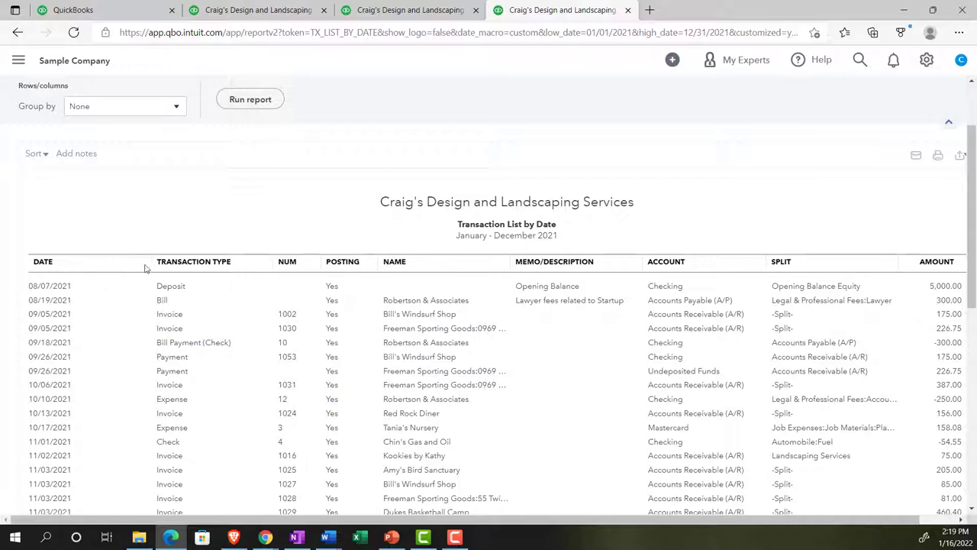
{"action": "mouse_move", "coordinate": [220, 315]}
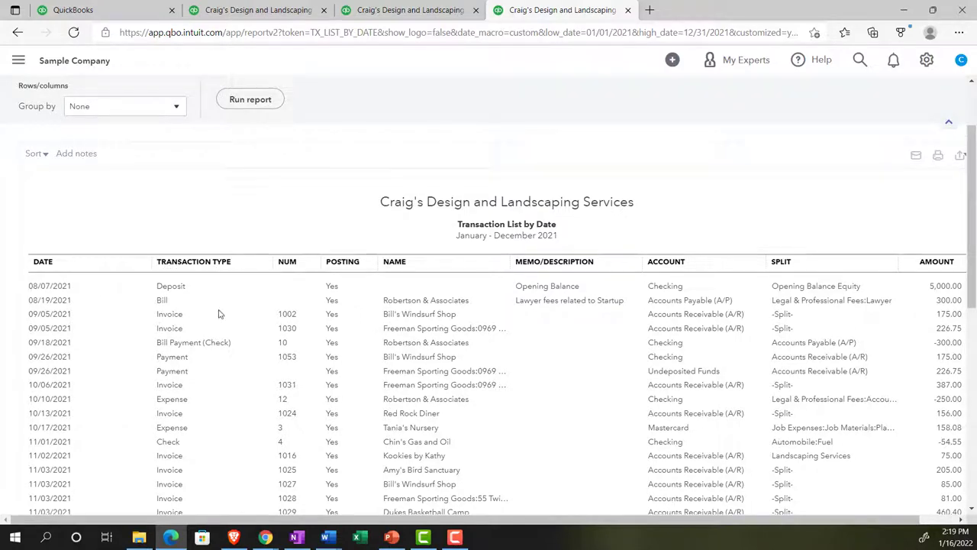
{"action": "left_click", "coordinate": [18, 60]}
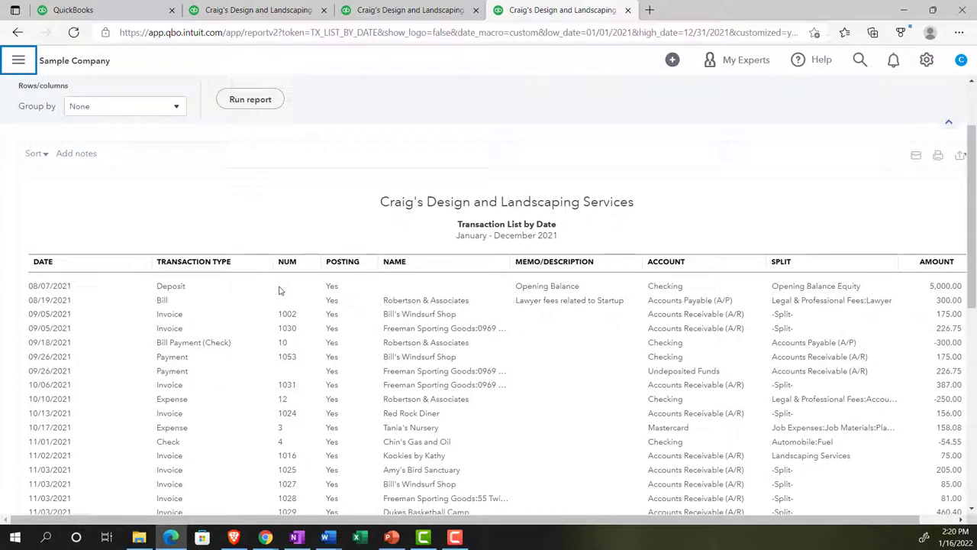
{"action": "mouse_move", "coordinate": [359, 298]}
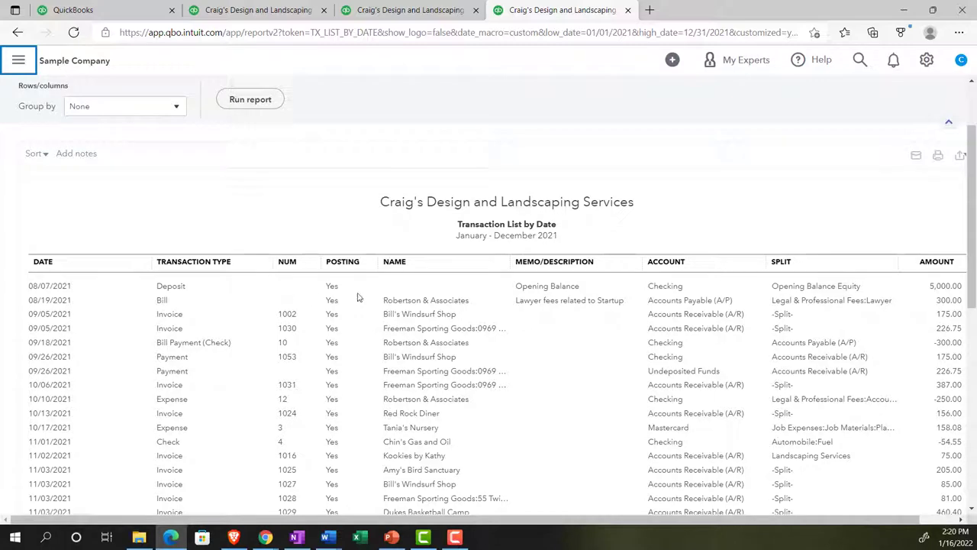
- Scroll through the 2021 transaction list and back up to the opening deposit
{"action": "scroll", "scroll_direction": "down", "scroll_amount": 3}
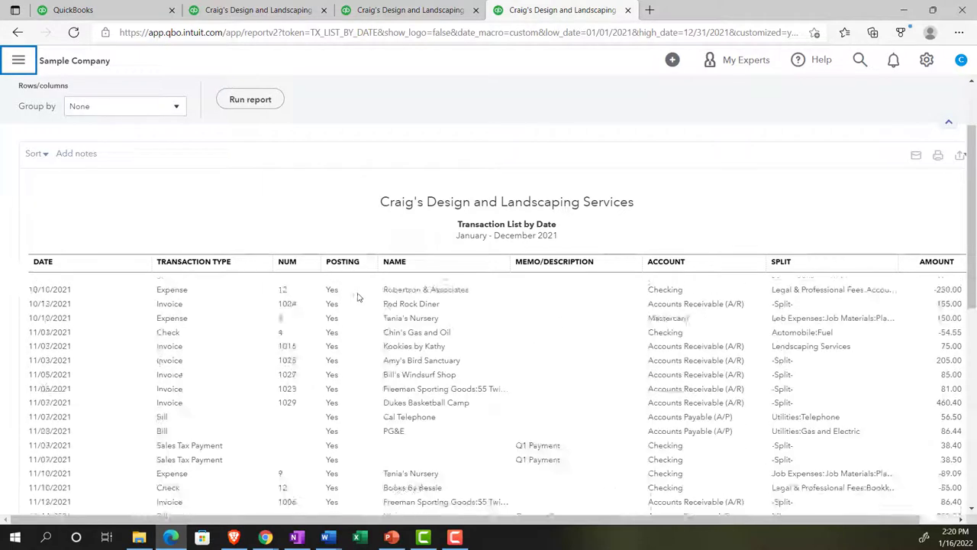
{"action": "scroll", "scroll_direction": "up", "scroll_amount": 3}
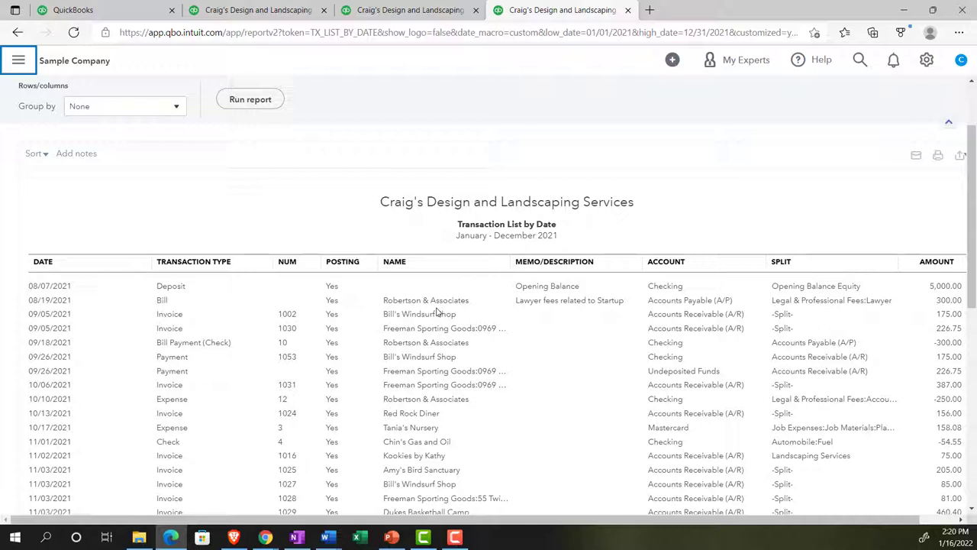
{"action": "mouse_move", "coordinate": [547, 285]}
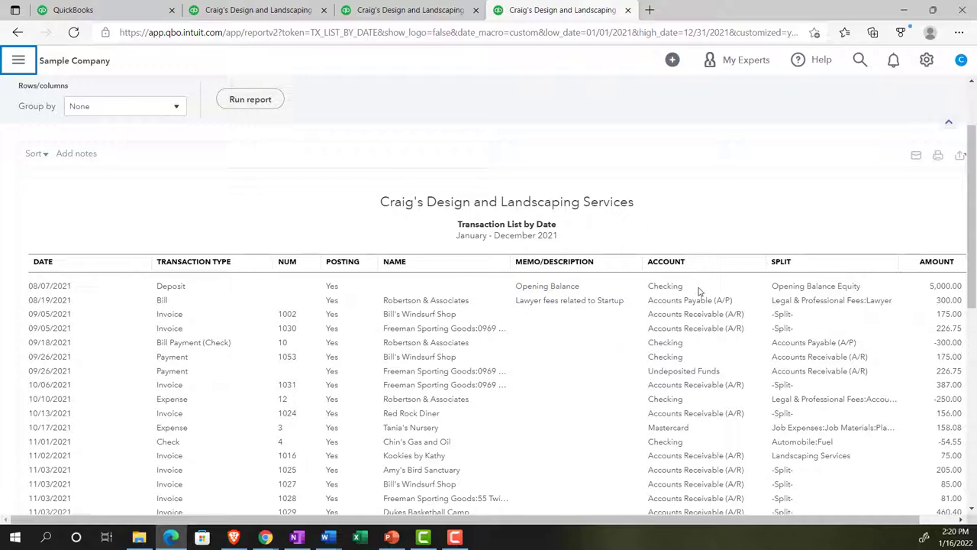
{"action": "mouse_move", "coordinate": [771, 282]}
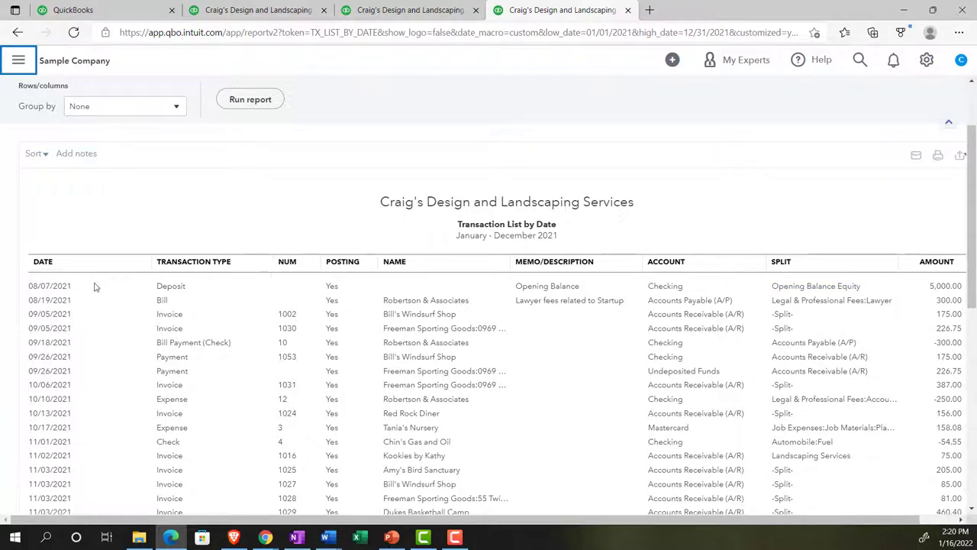
{"action": "mouse_move", "coordinate": [649, 291]}
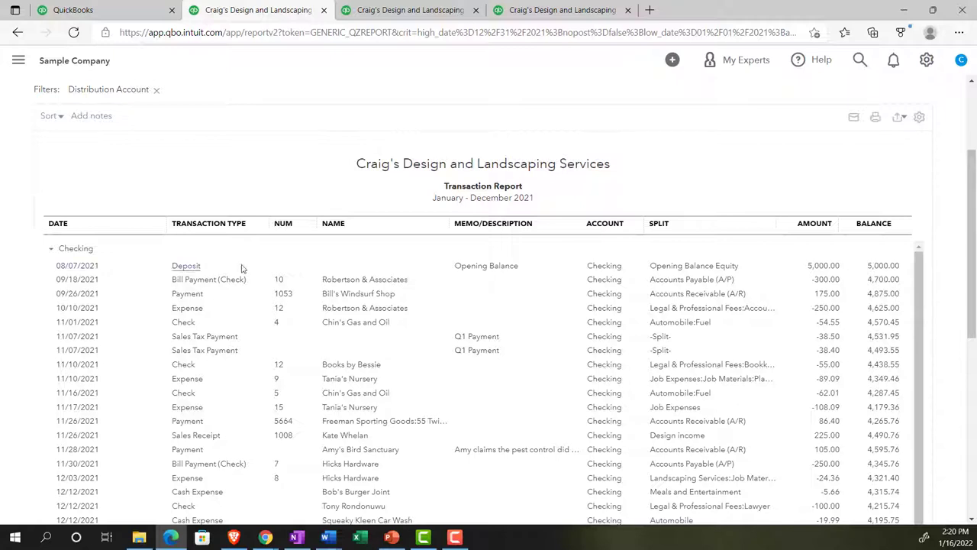
{"action": "mouse_move", "coordinate": [813, 272]}
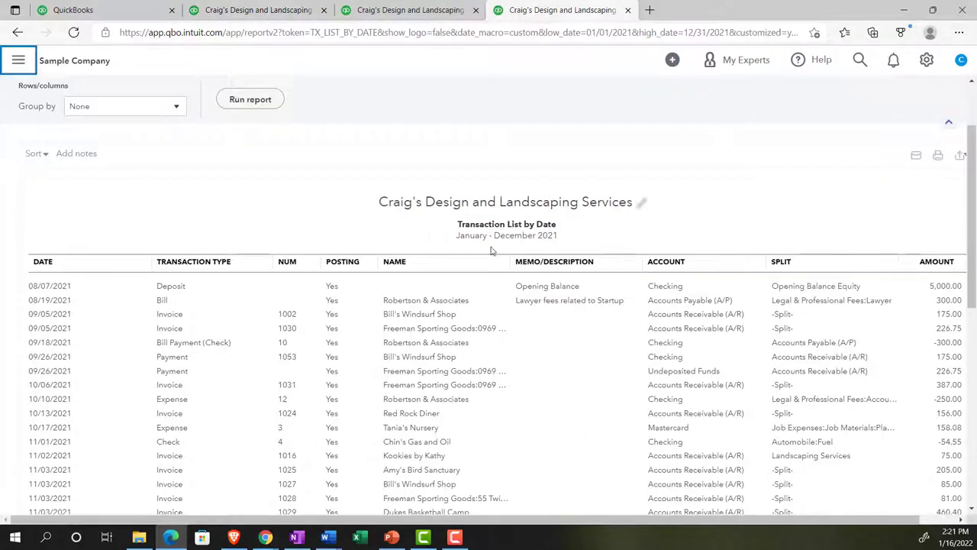
{"action": "mouse_move", "coordinate": [496, 285]}
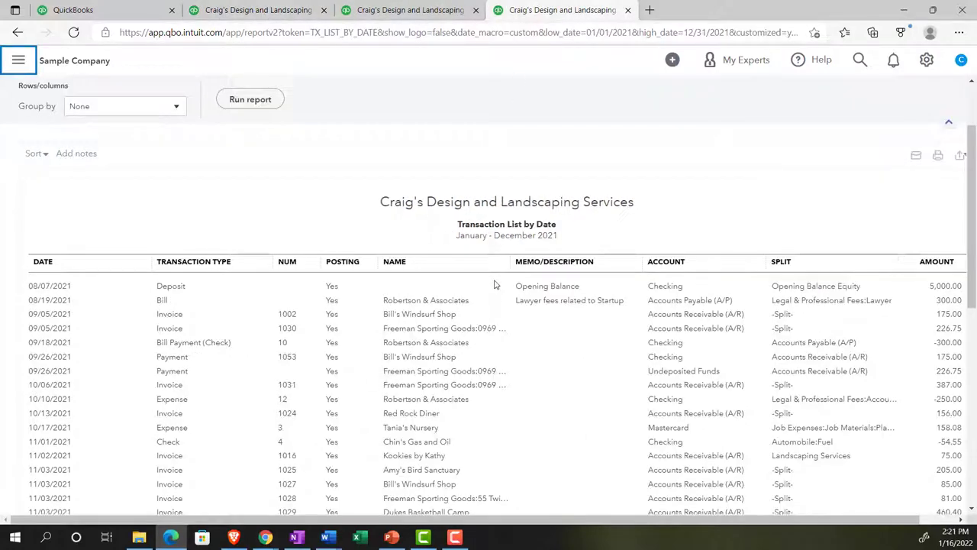
{"action": "mouse_move", "coordinate": [671, 327]}
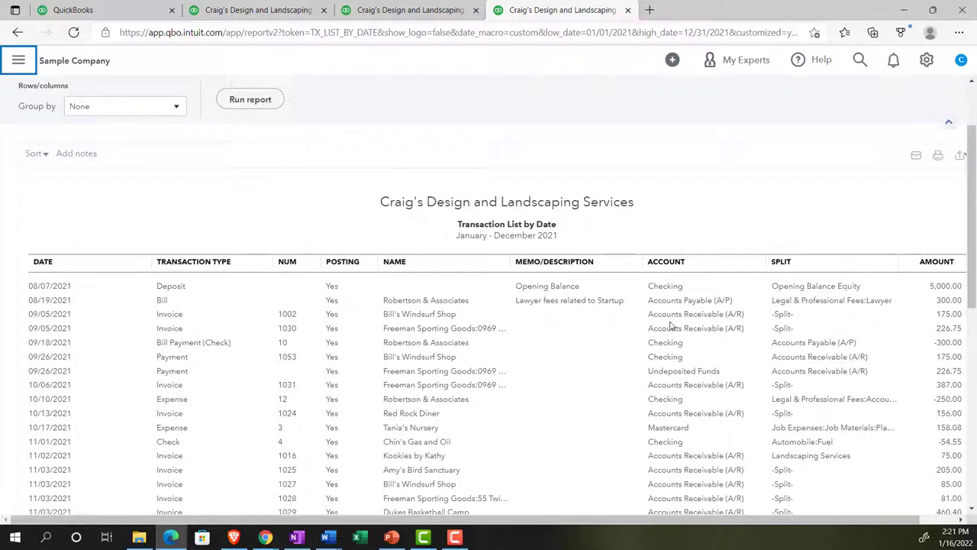
{"action": "mouse_move", "coordinate": [779, 319]}
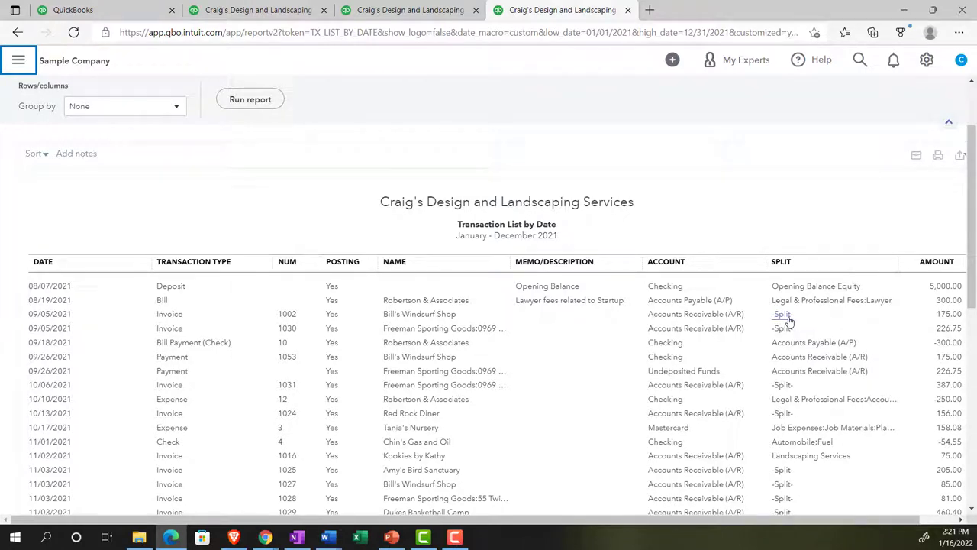
{"action": "scroll", "scroll_direction": "down", "scroll_amount": 3}
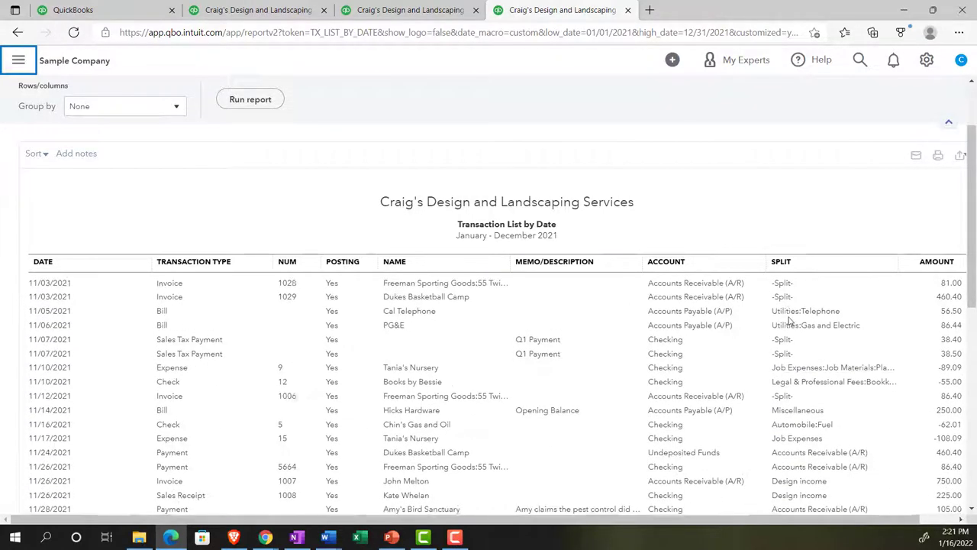
{"action": "scroll", "scroll_direction": "up", "scroll_amount": 3}
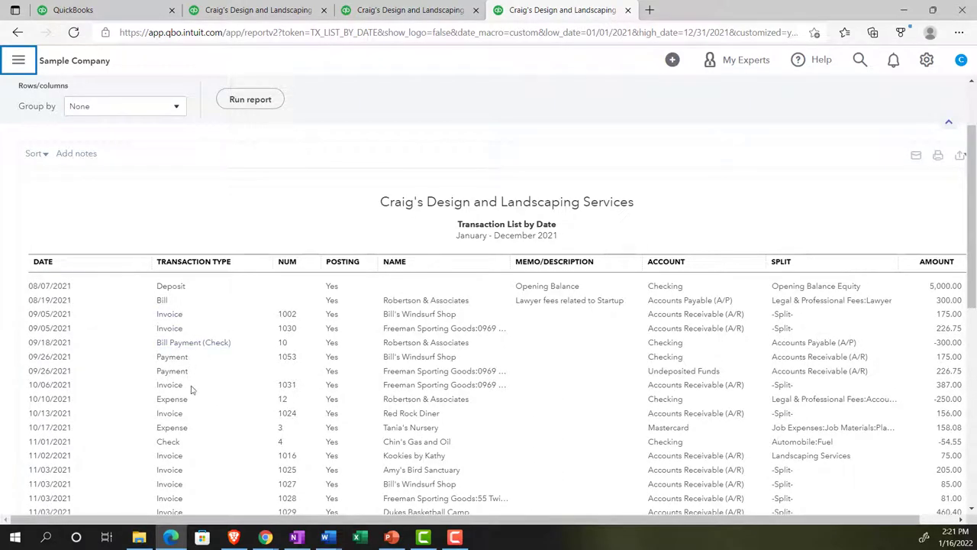
{"action": "scroll", "scroll_direction": "down", "scroll_amount": 3}
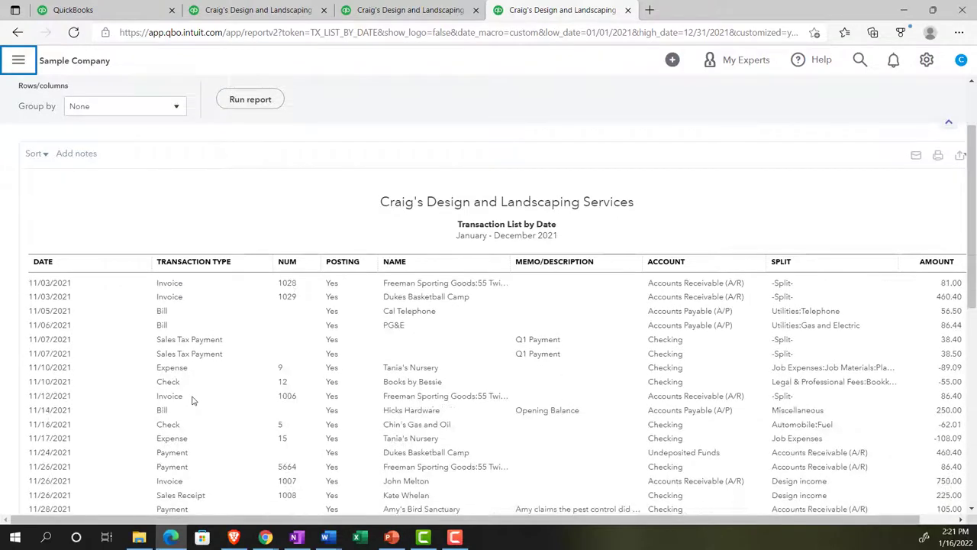
{"action": "scroll", "scroll_direction": "down", "scroll_amount": 3}
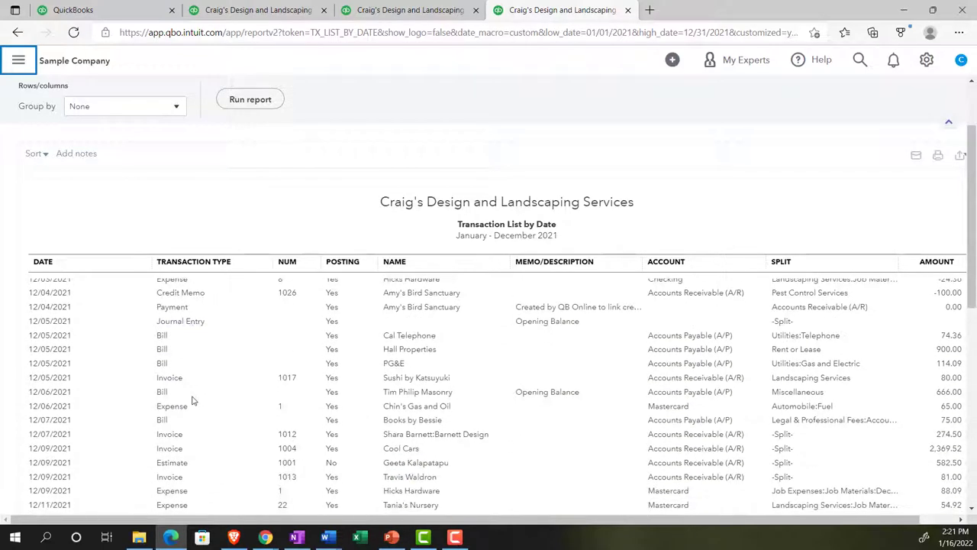
{"action": "scroll", "scroll_direction": "down", "scroll_amount": 3}
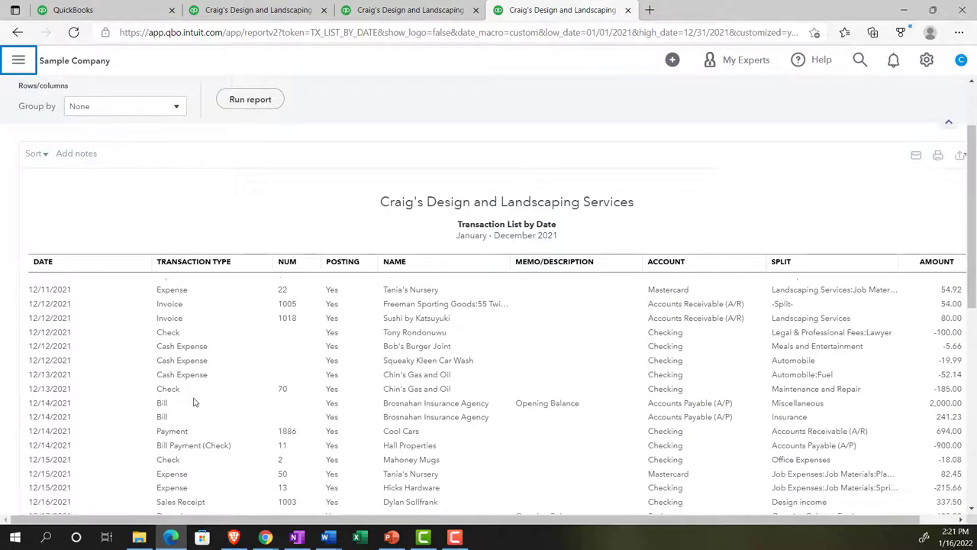
{"action": "scroll", "scroll_direction": "down", "scroll_amount": 3}
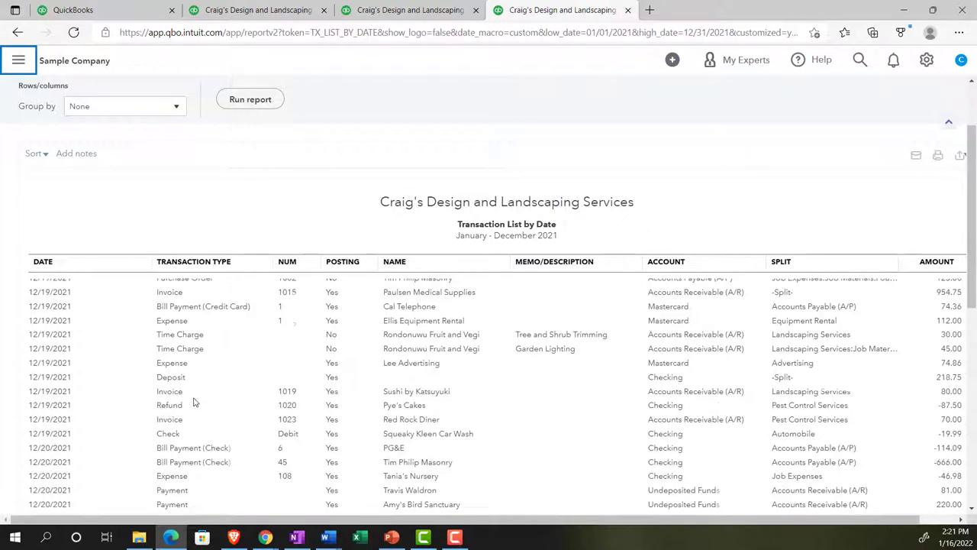
{"action": "scroll", "scroll_direction": "down", "scroll_amount": 3}
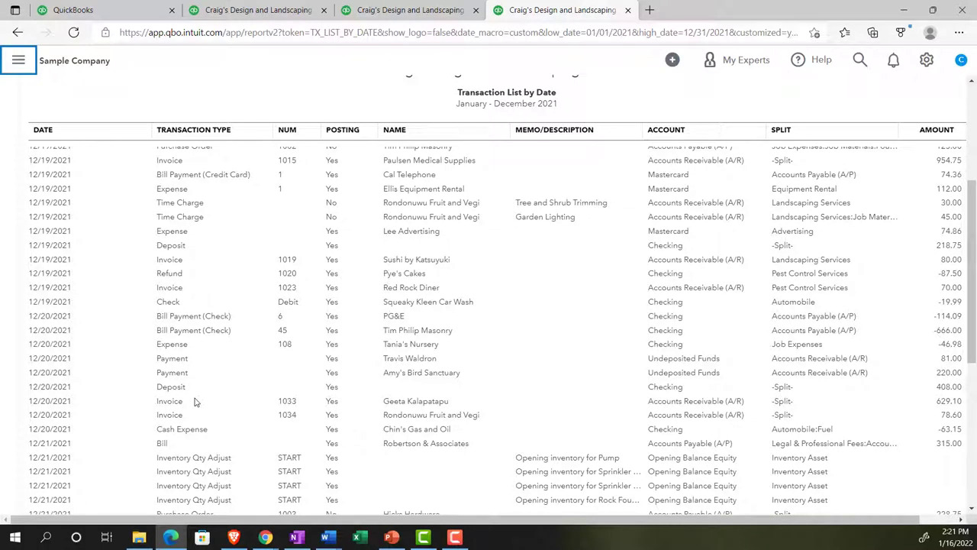
{"action": "scroll", "scroll_direction": "up", "scroll_amount": 3}
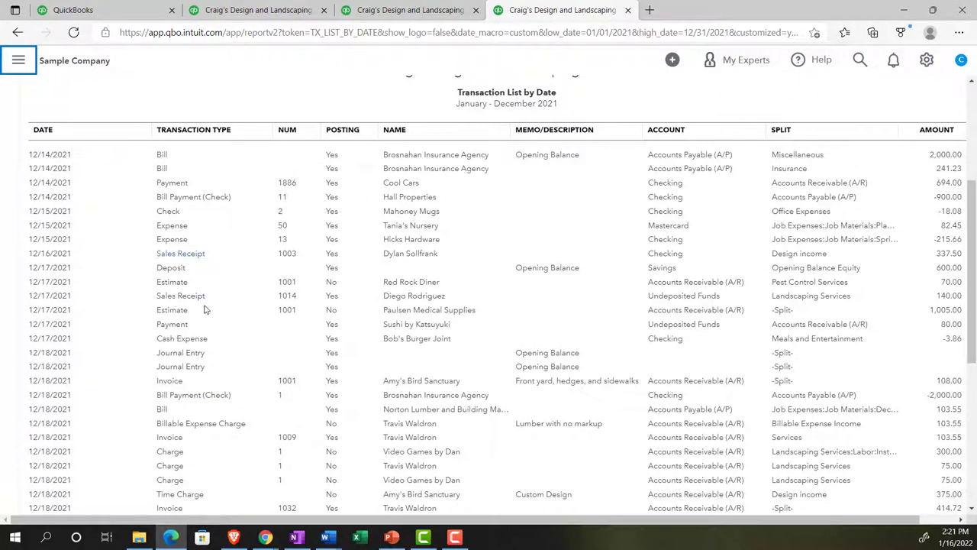
{"action": "scroll", "scroll_direction": "up", "scroll_amount": 3}
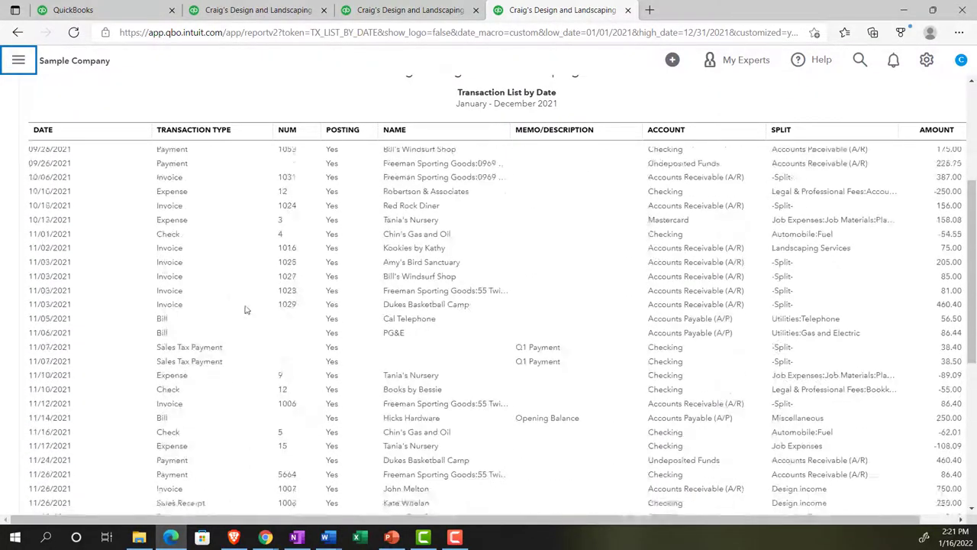
{"action": "scroll", "scroll_direction": "up", "scroll_amount": 3}
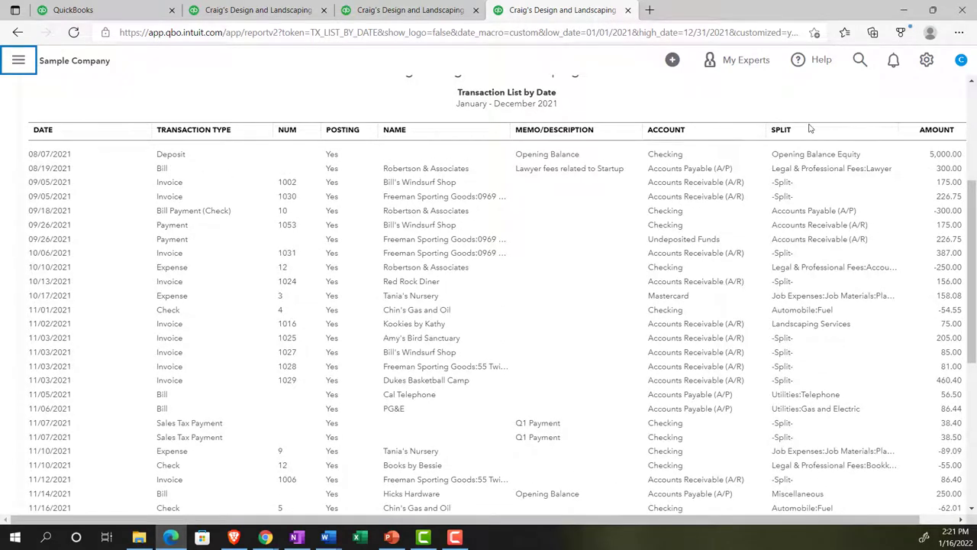
{"action": "scroll", "scroll_direction": "up", "scroll_amount": 3}
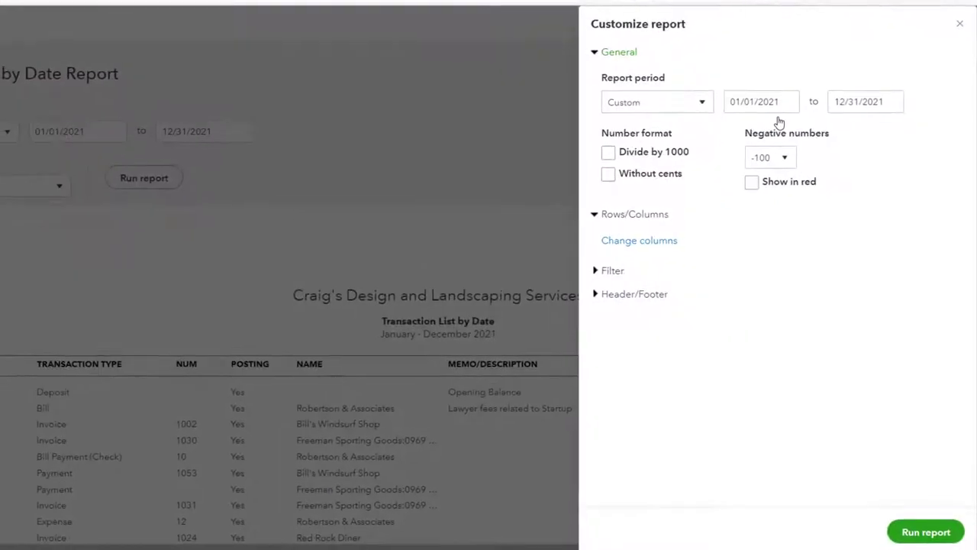
- Filter the 2021 Transaction List by Date report to the Invoice transaction type
{"action": "left_click", "coordinate": [611, 271]}
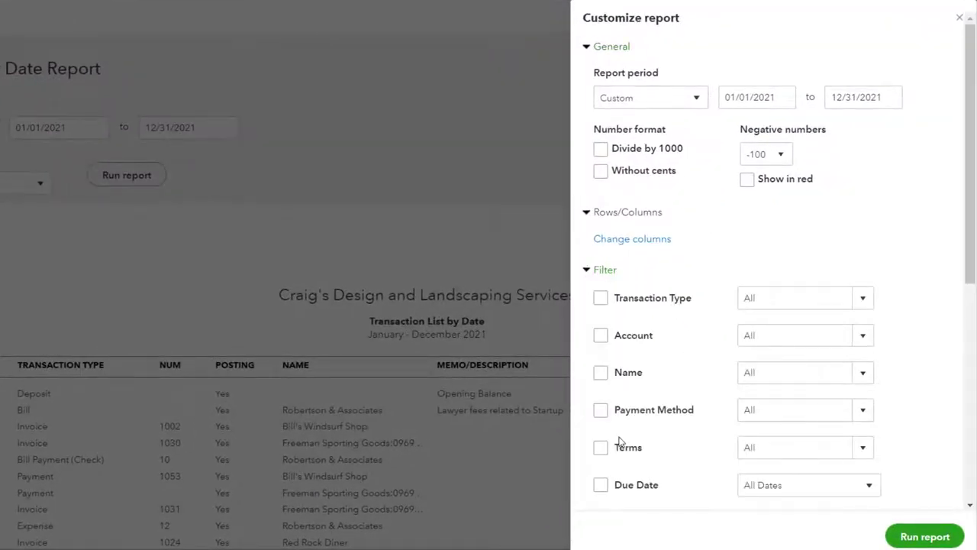
{"action": "left_click", "coordinate": [862, 298]}
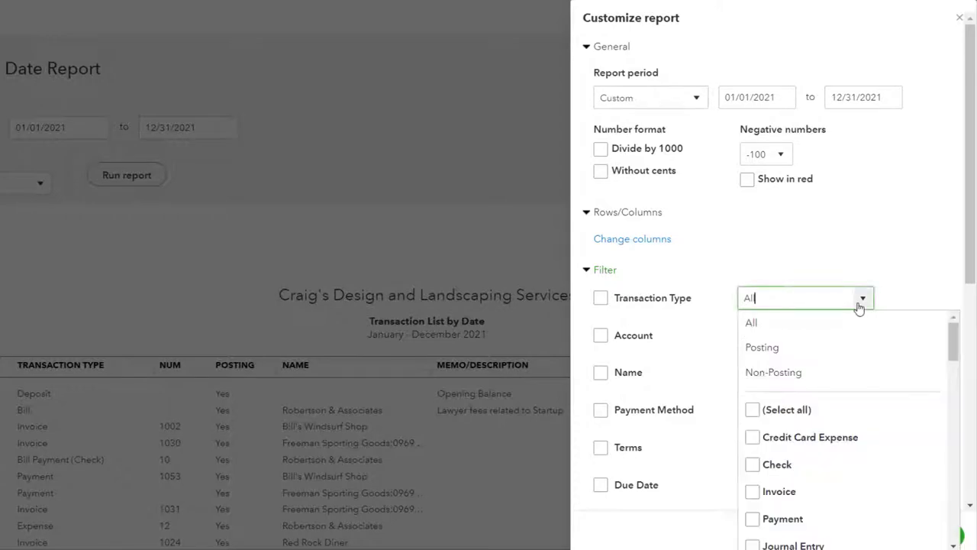
{"action": "mouse_move", "coordinate": [833, 347]}
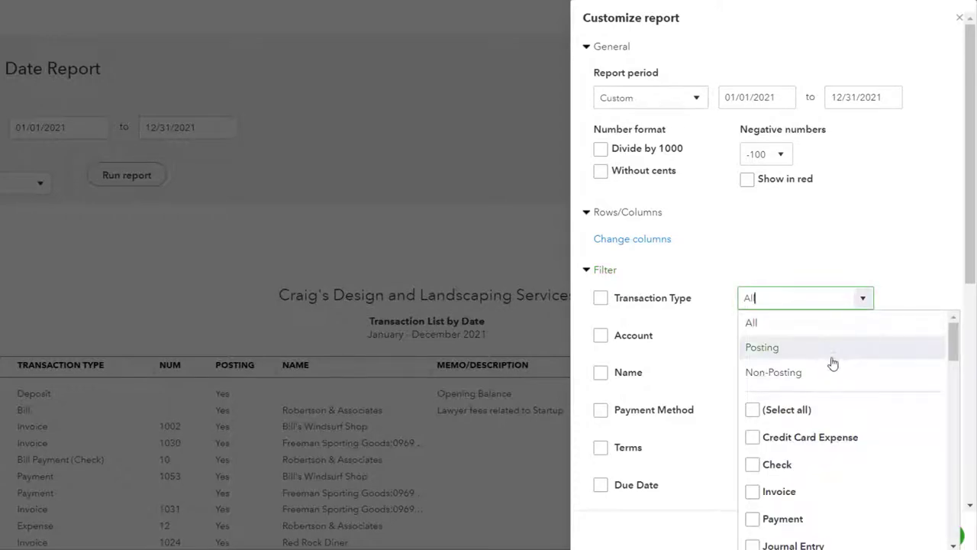
{"action": "scroll", "scroll_direction": "down", "scroll_amount": 3}
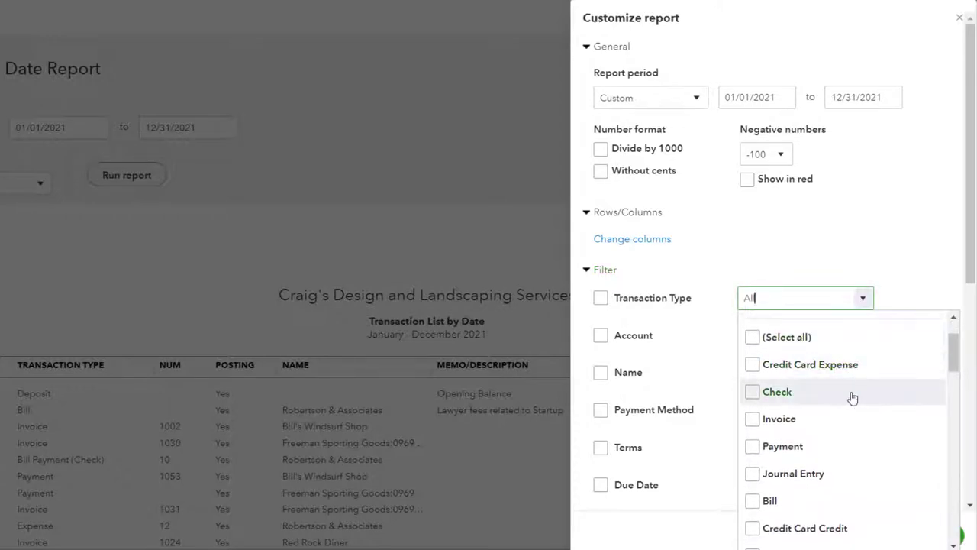
{"action": "left_click", "coordinate": [752, 418]}
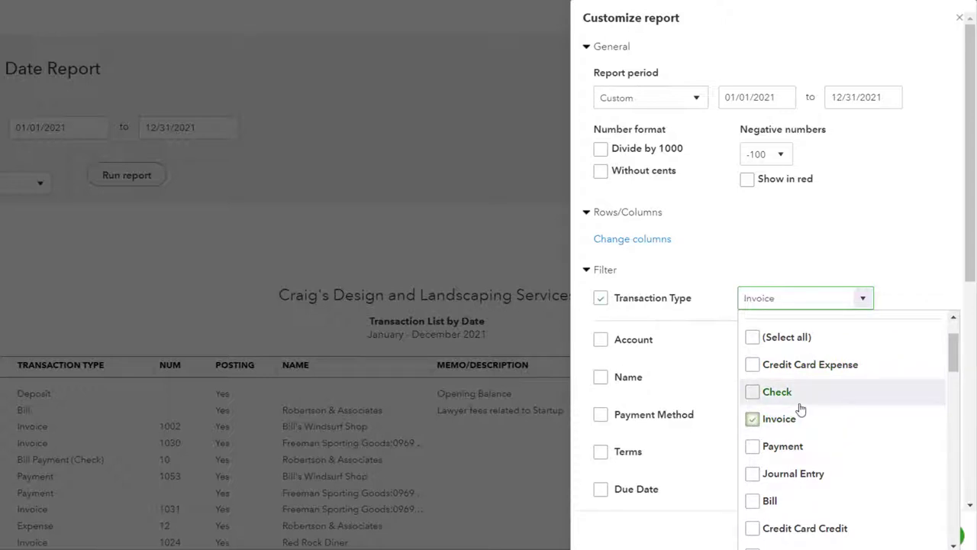
{"action": "scroll", "scroll_direction": "down", "scroll_amount": 3}
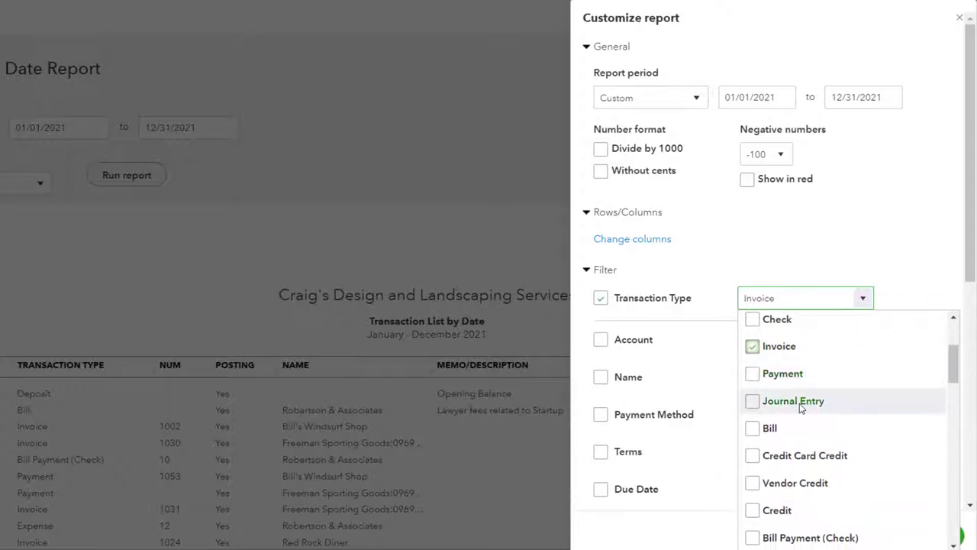
{"action": "scroll", "scroll_direction": "down", "scroll_amount": 3}
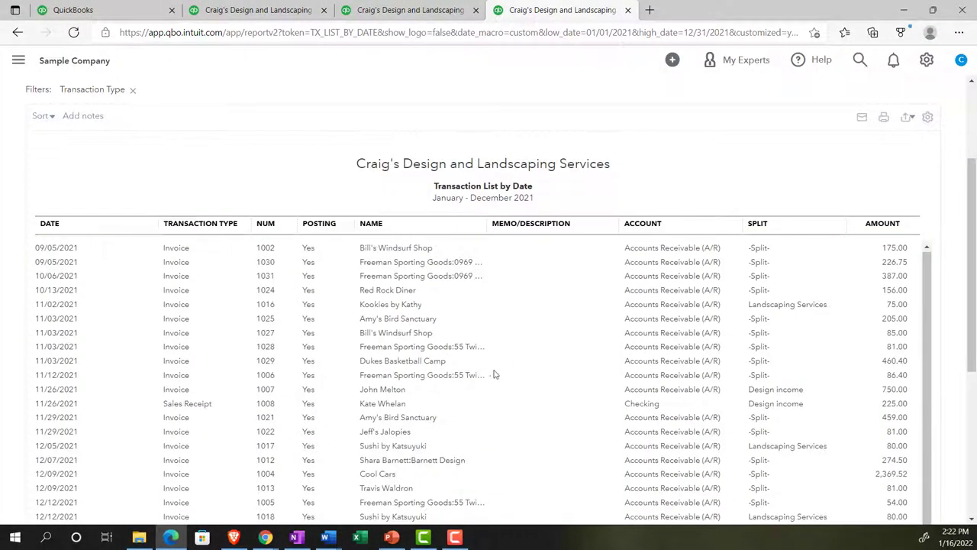
{"action": "scroll", "scroll_direction": "down", "scroll_amount": 3}
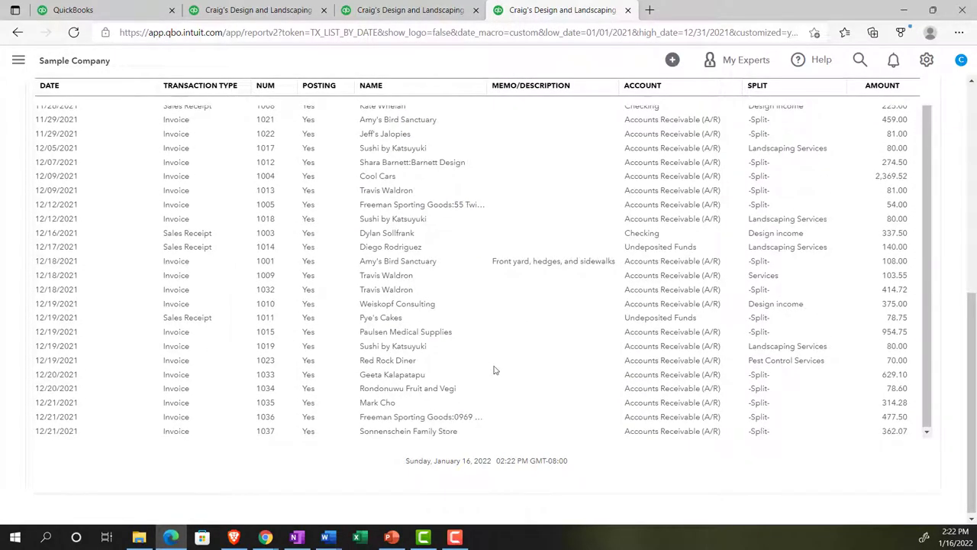
{"action": "scroll", "scroll_direction": "up", "scroll_amount": 3}
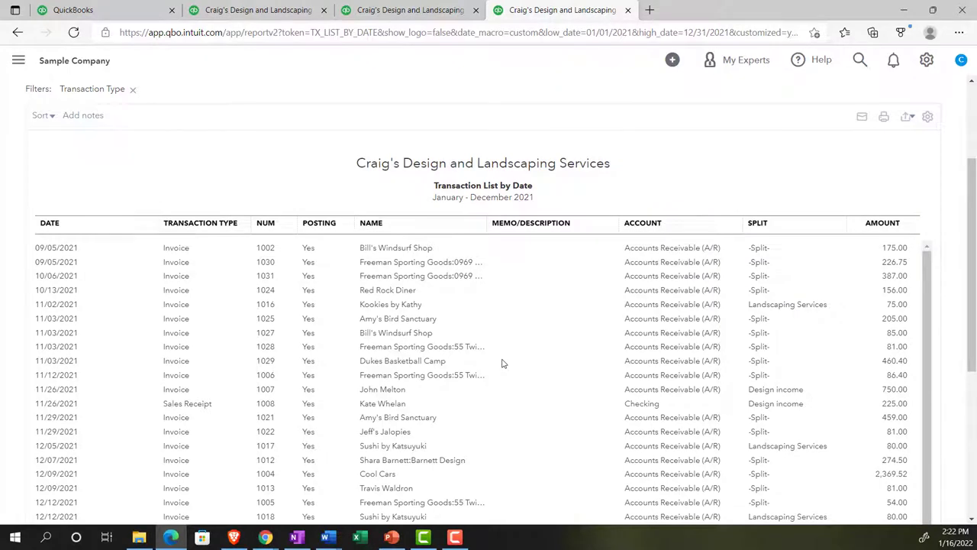
{"action": "mouse_move", "coordinate": [246, 311]}
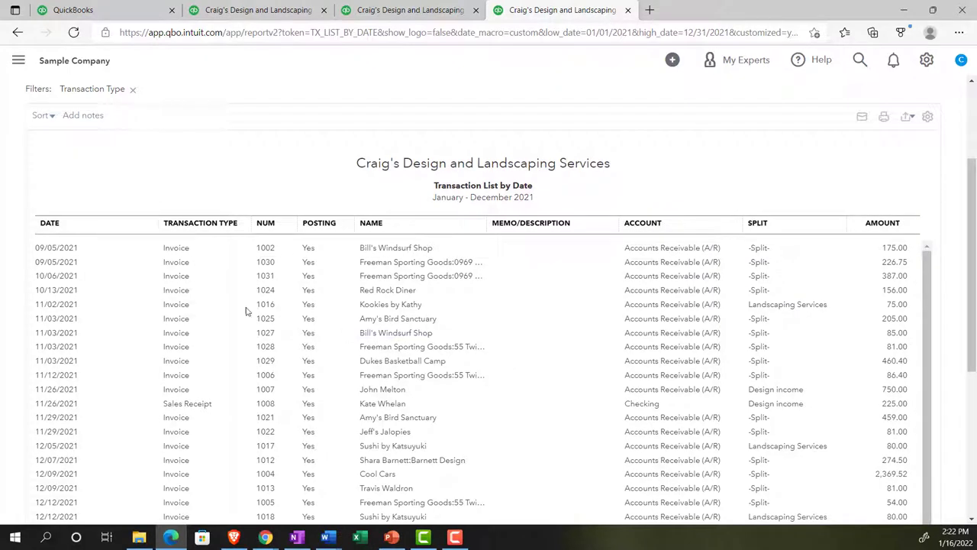
{"action": "mouse_move", "coordinate": [219, 335]}
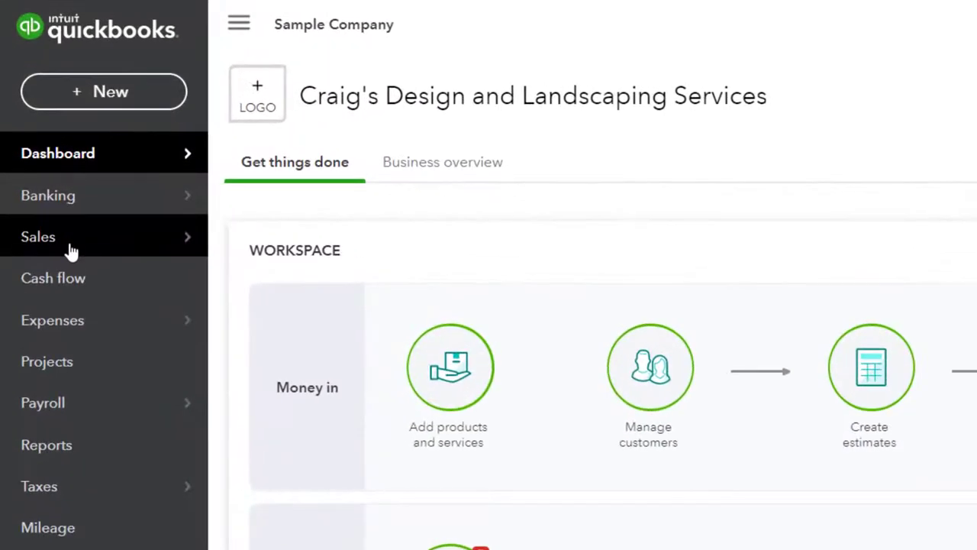
- Filter the All Sales transactions list to Type: Invoices, showing its 31 invoices
{"action": "left_click", "coordinate": [38, 237]}
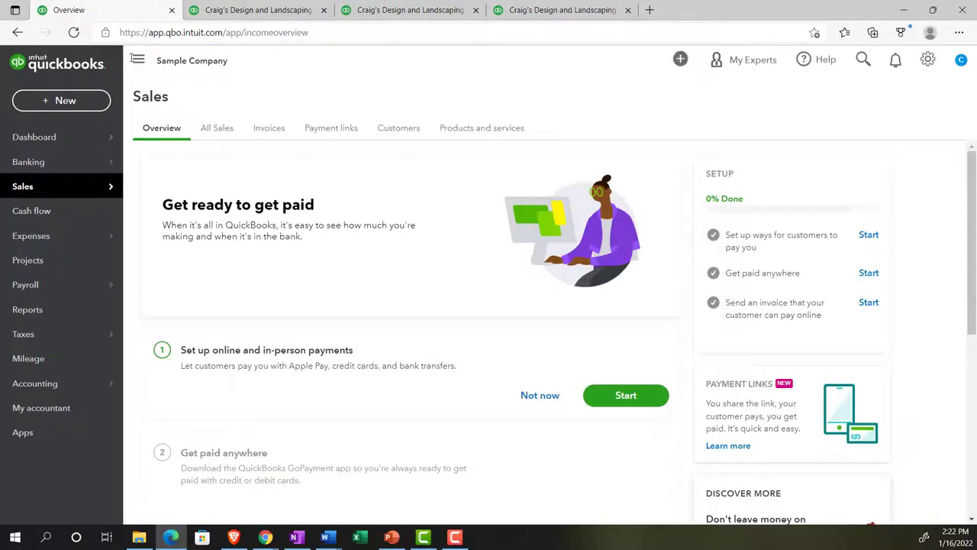
{"action": "left_click", "coordinate": [217, 128]}
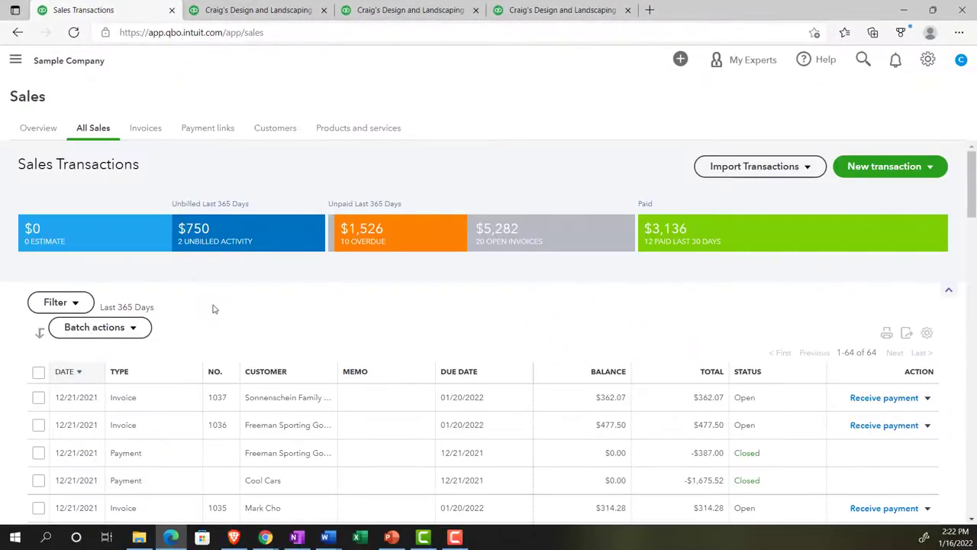
{"action": "left_click", "coordinate": [55, 302]}
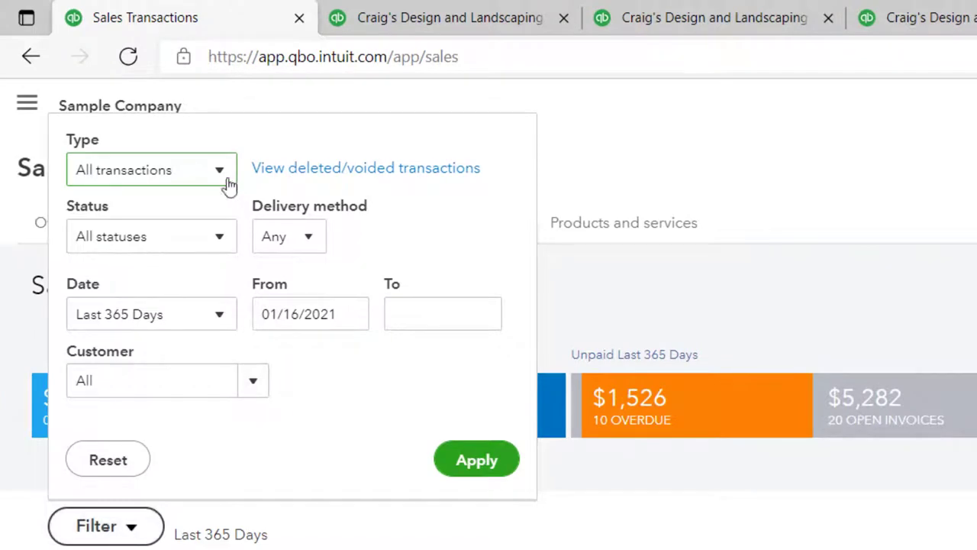
{"action": "left_click", "coordinate": [150, 169]}
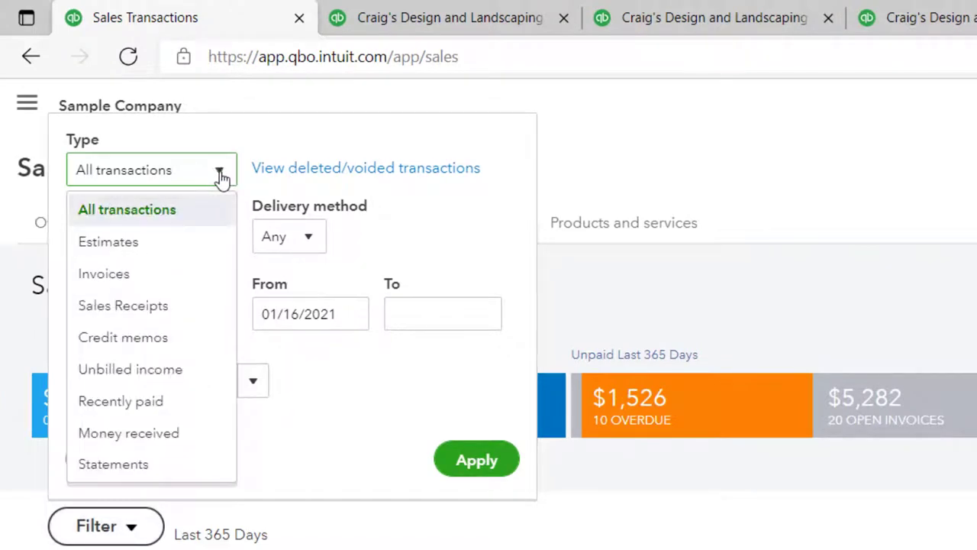
{"action": "left_click", "coordinate": [104, 273]}
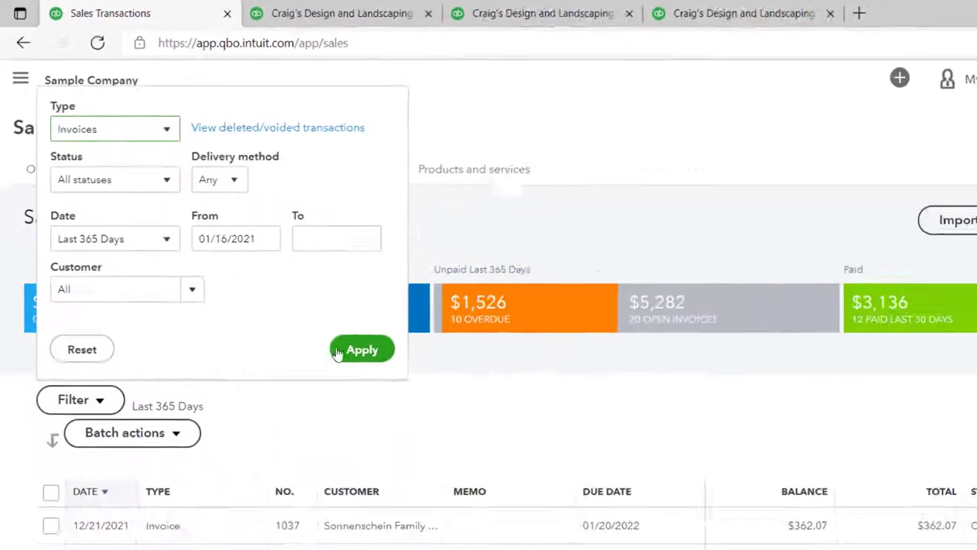
{"action": "left_click", "coordinate": [362, 348]}
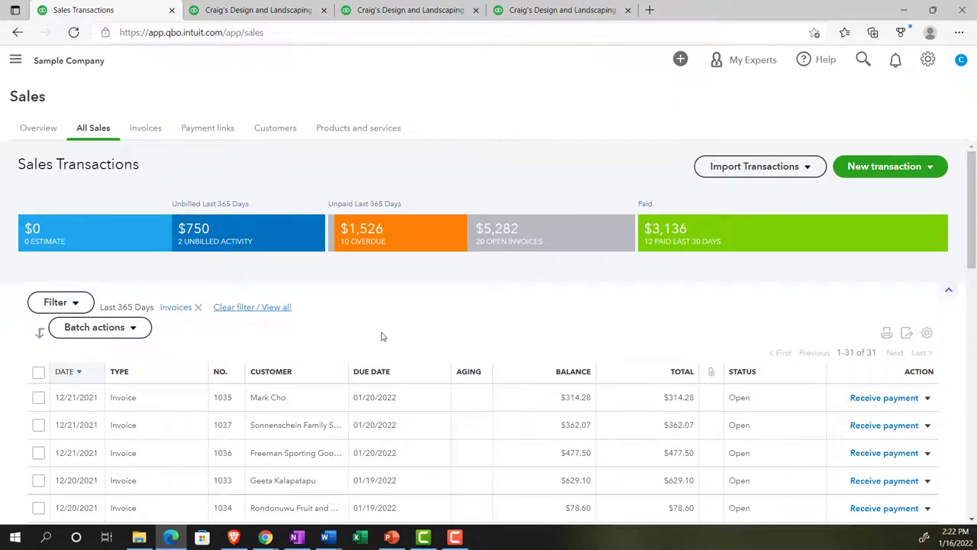
{"action": "scroll", "scroll_direction": "down", "scroll_amount": 3}
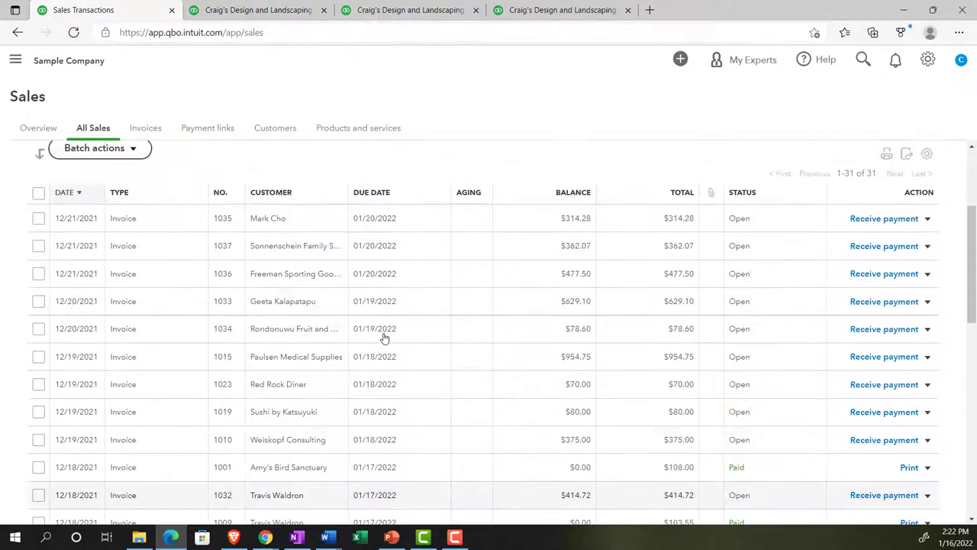
{"action": "scroll", "scroll_direction": "up", "scroll_amount": 3}
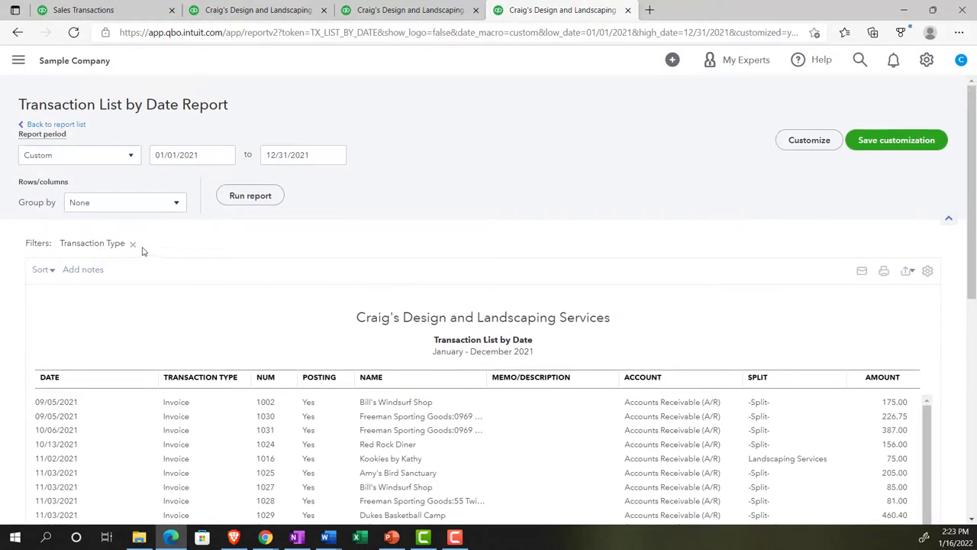
- Remove the Transaction Type filter and review the Customize filters so all 2021 transactions show
{"action": "left_click", "coordinate": [133, 242]}
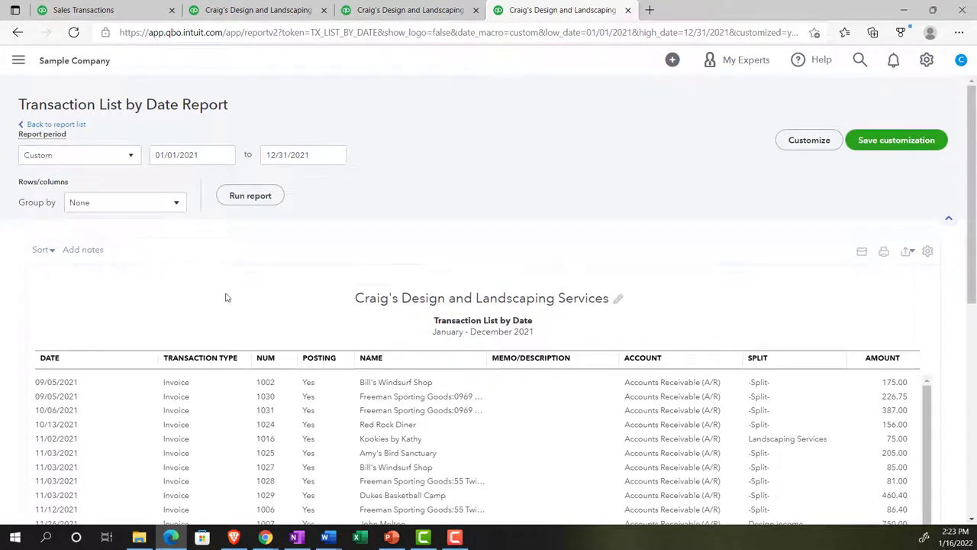
{"action": "left_click", "coordinate": [250, 196]}
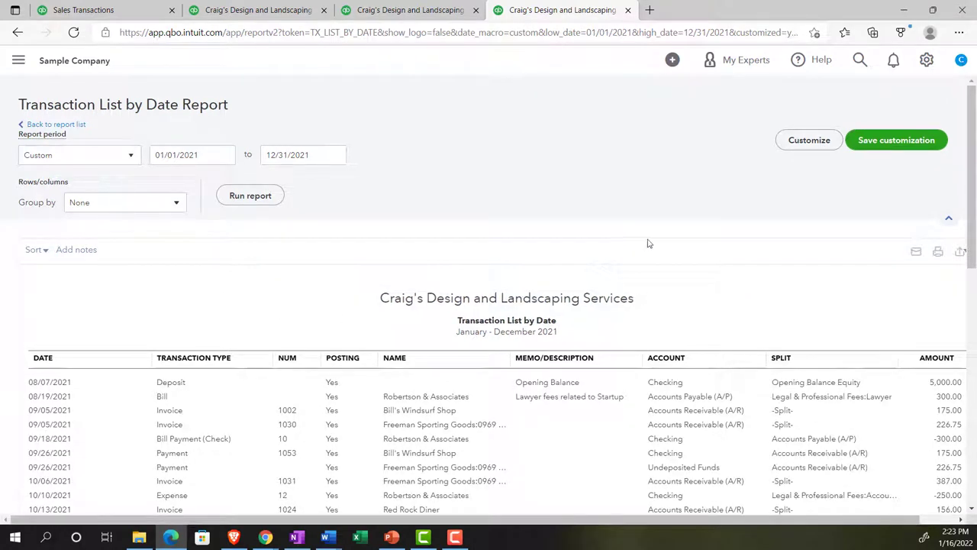
{"action": "left_click", "coordinate": [808, 140]}
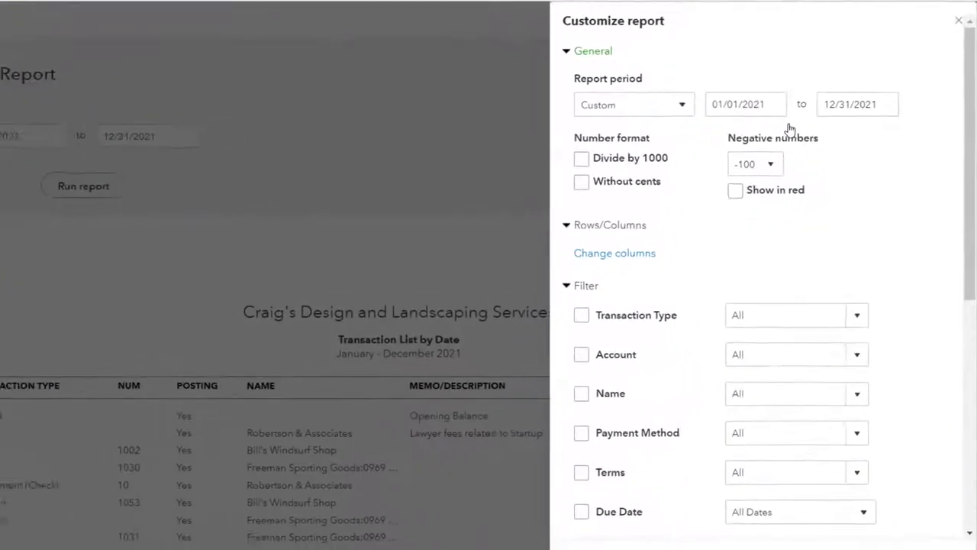
{"action": "scroll", "scroll_direction": "down", "scroll_amount": 3}
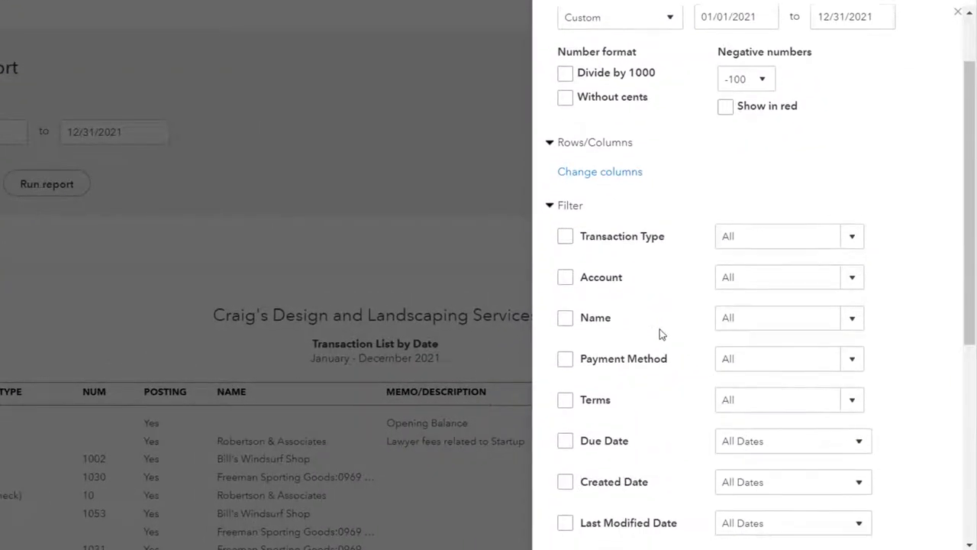
{"action": "scroll", "scroll_direction": "down", "scroll_amount": 3}
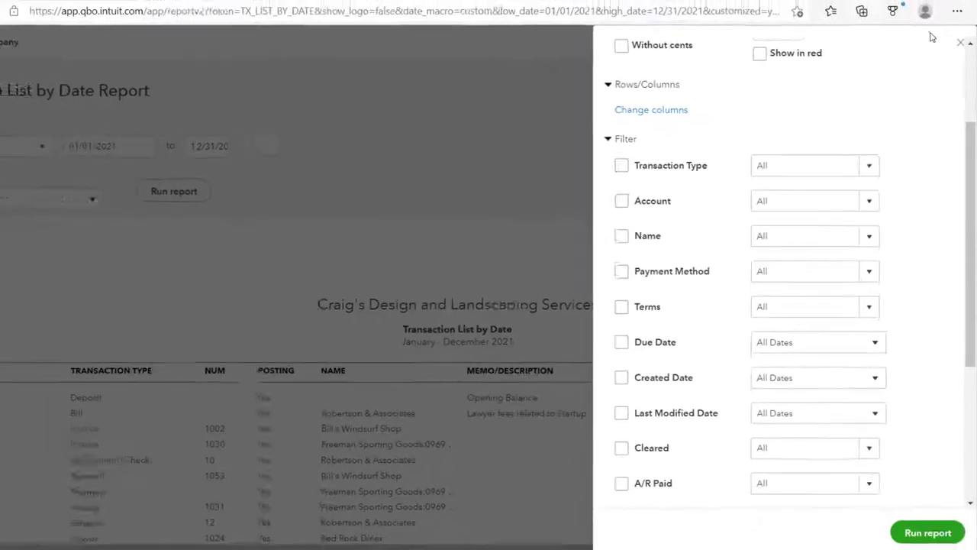
{"action": "left_click", "coordinate": [960, 42]}
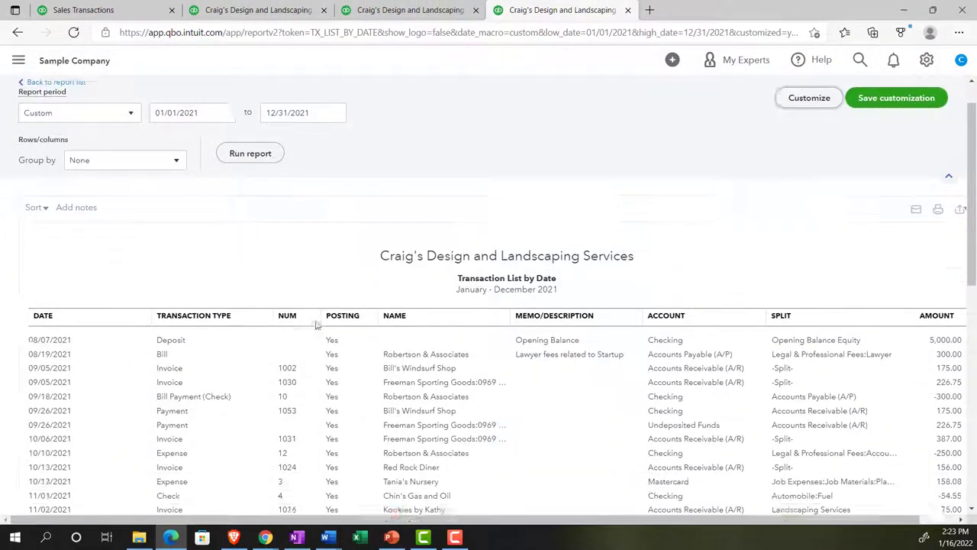
{"action": "scroll", "scroll_direction": "down", "scroll_amount": 3}
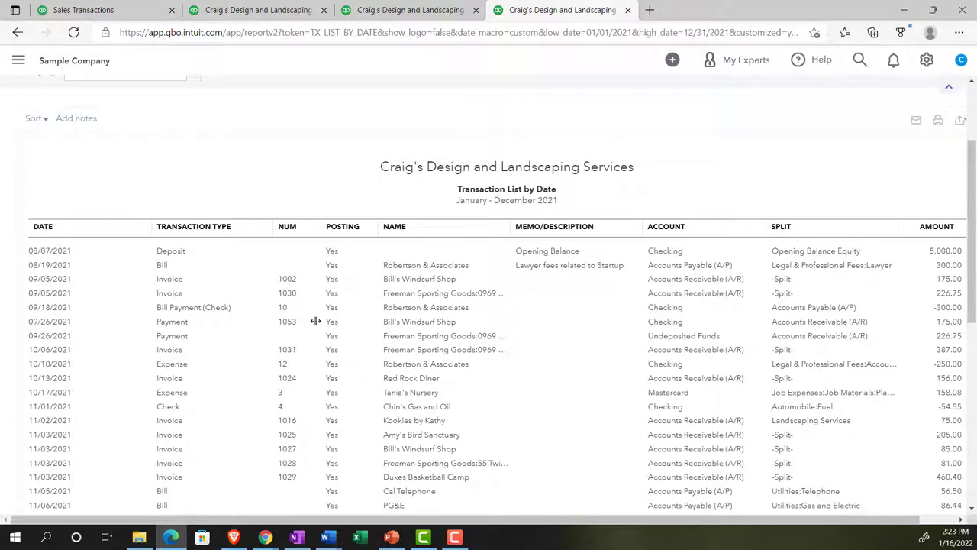
{"action": "scroll", "scroll_direction": "down", "scroll_amount": 3}
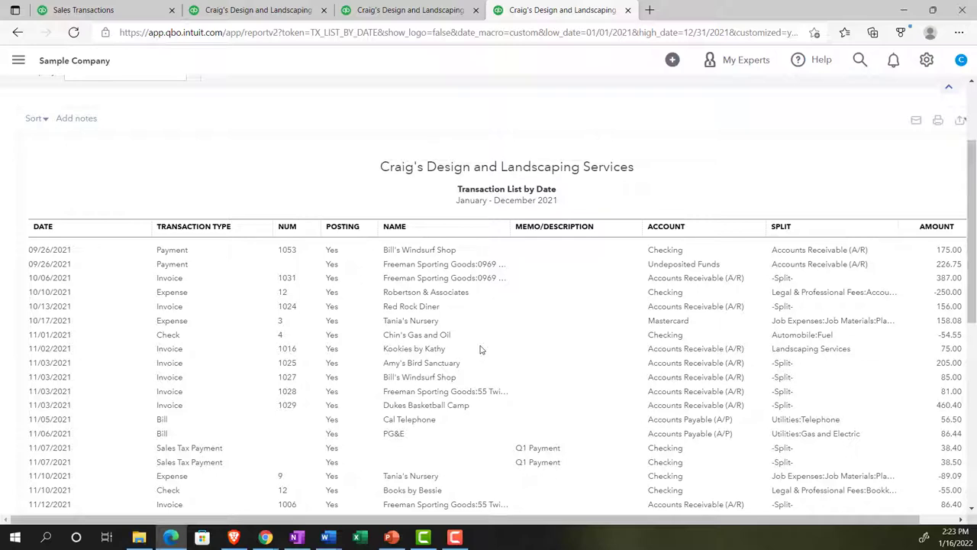
{"action": "mouse_move", "coordinate": [778, 258]}
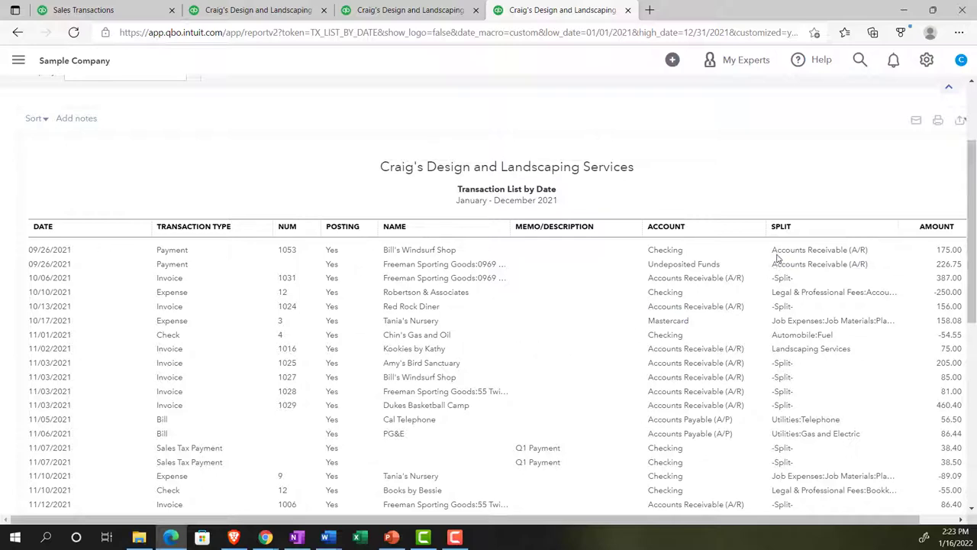
{"action": "scroll", "scroll_direction": "down", "scroll_amount": 3}
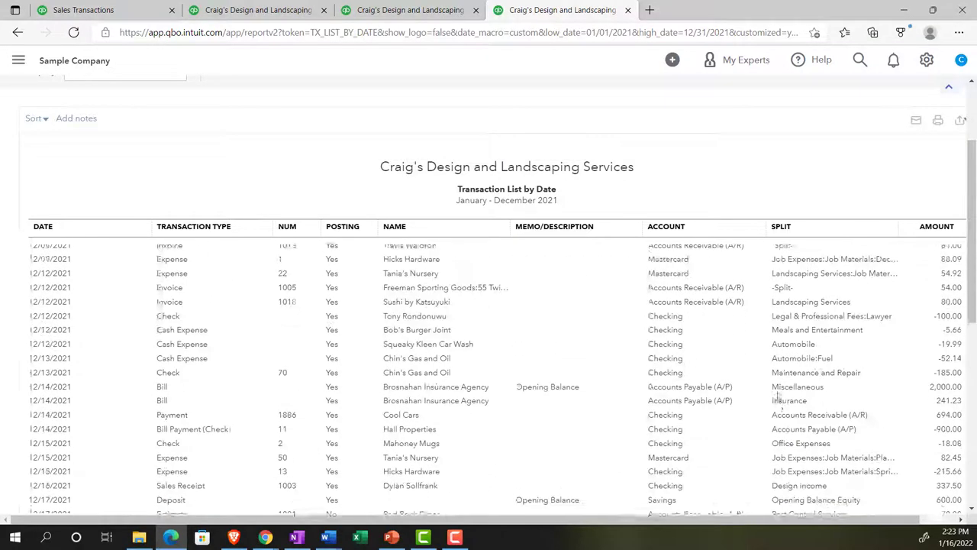
{"action": "scroll", "scroll_direction": "down", "scroll_amount": 3}
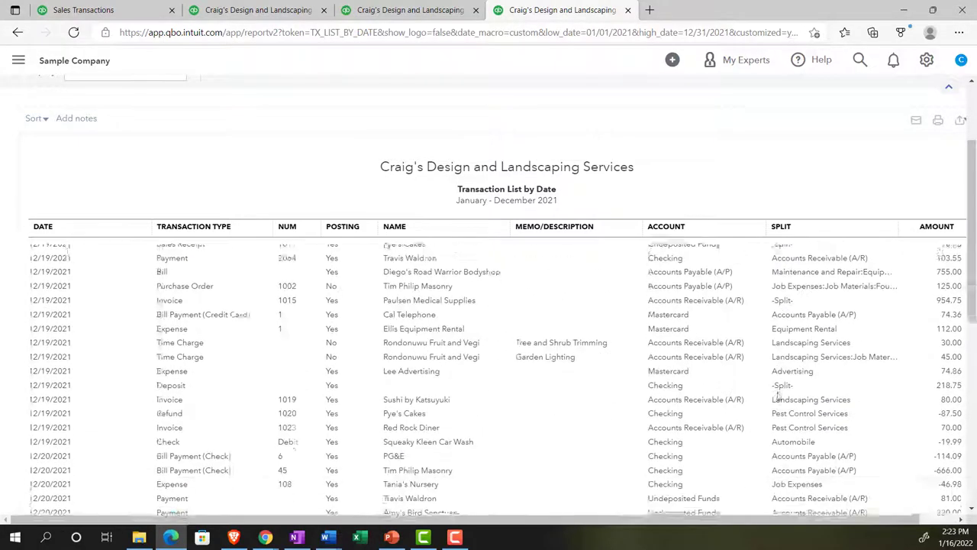
{"action": "scroll", "scroll_direction": "down", "scroll_amount": 3}
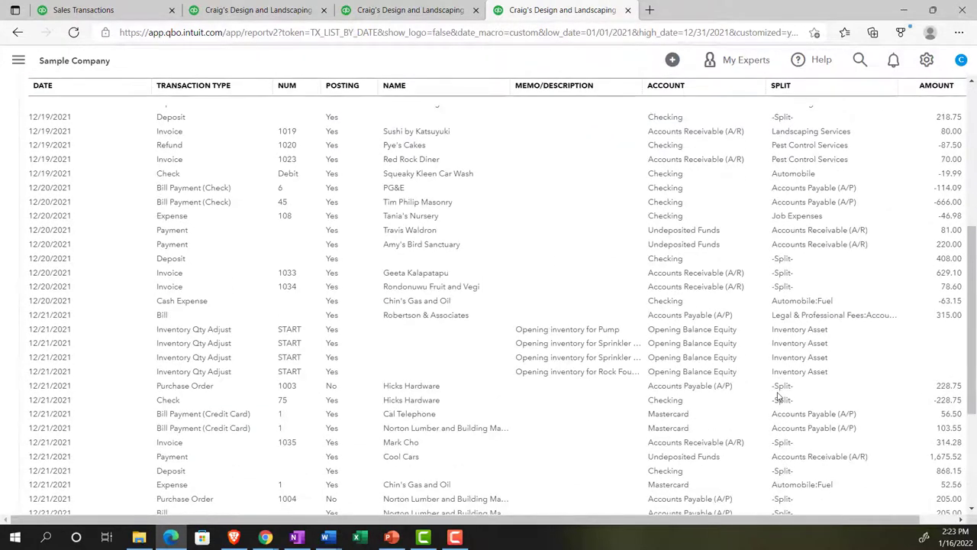
{"action": "scroll", "scroll_direction": "down", "scroll_amount": 3}
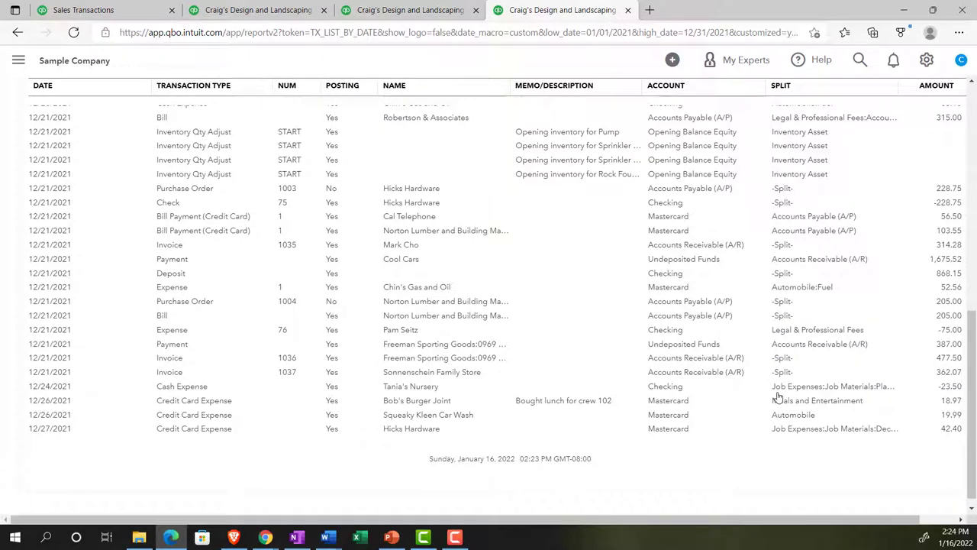